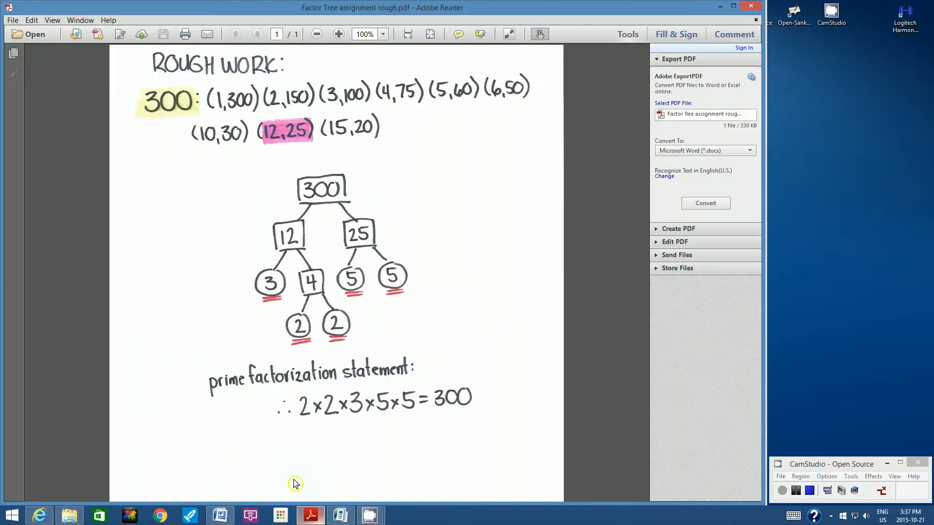
mouse_move(506, 263)
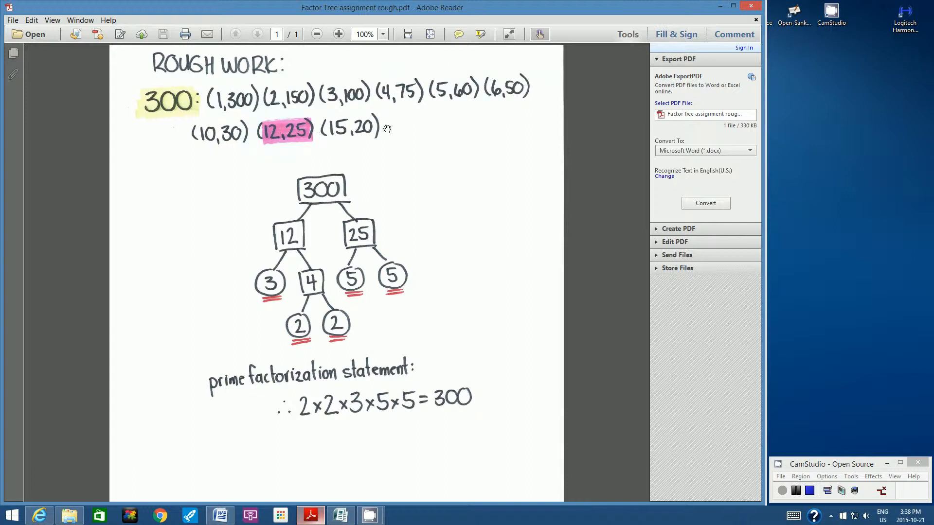
mouse_move(359, 129)
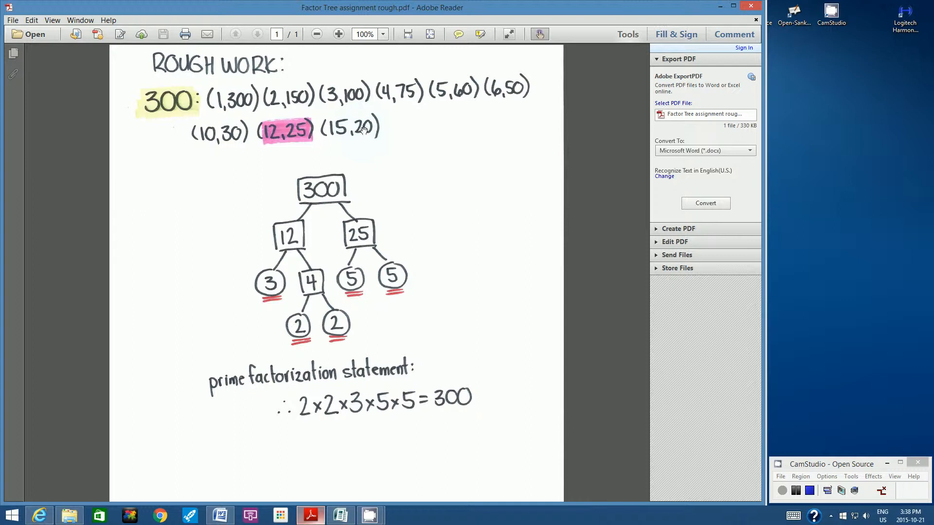
mouse_move(412, 101)
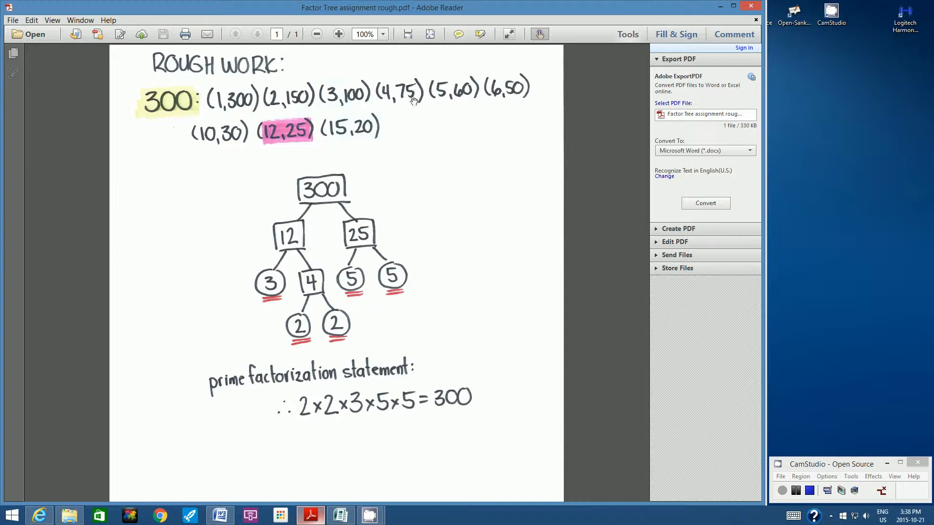
mouse_move(252, 146)
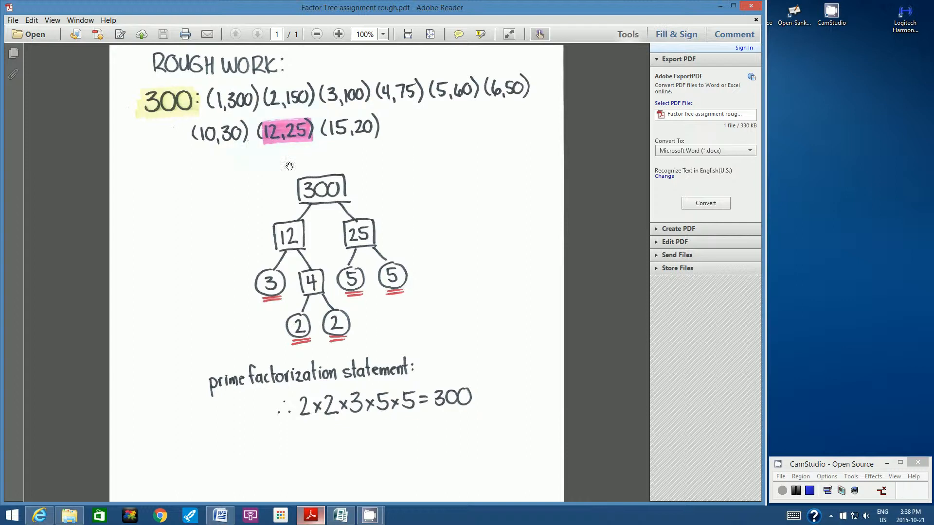
mouse_move(373, 230)
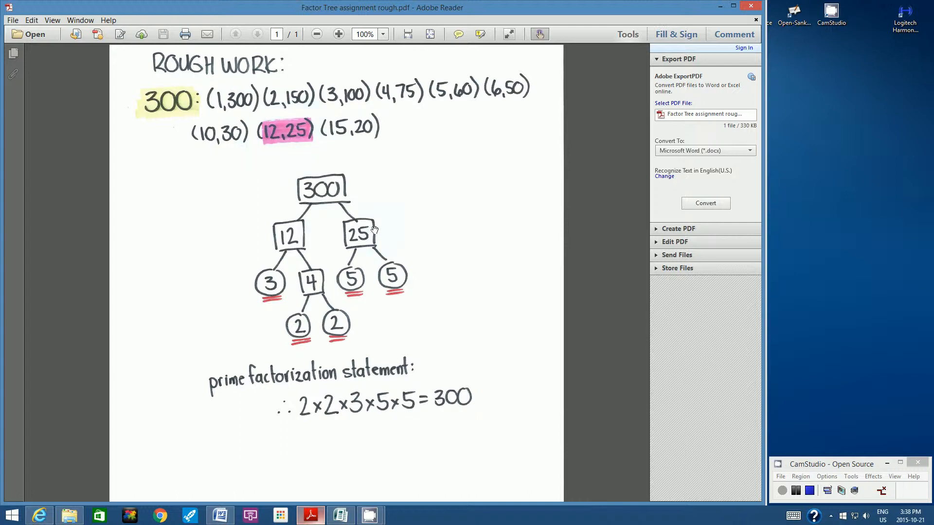
mouse_move(336, 242)
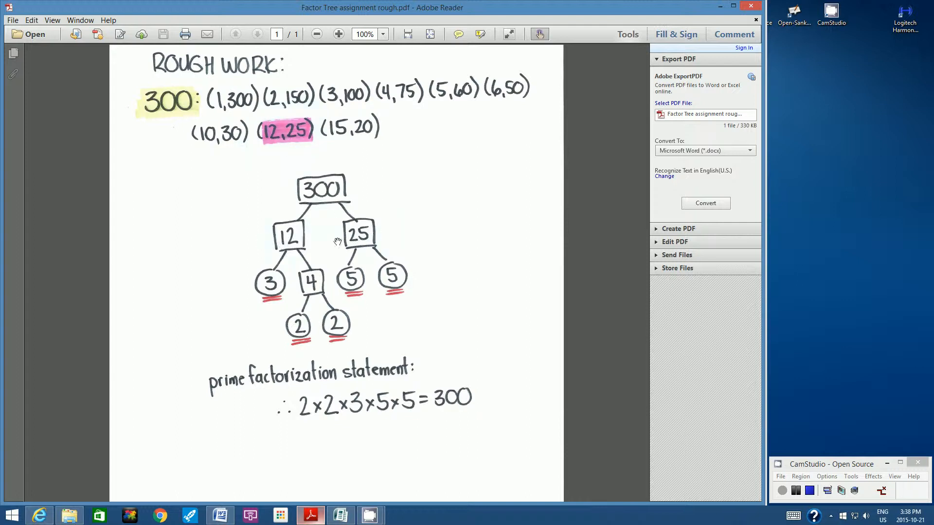
mouse_move(289, 278)
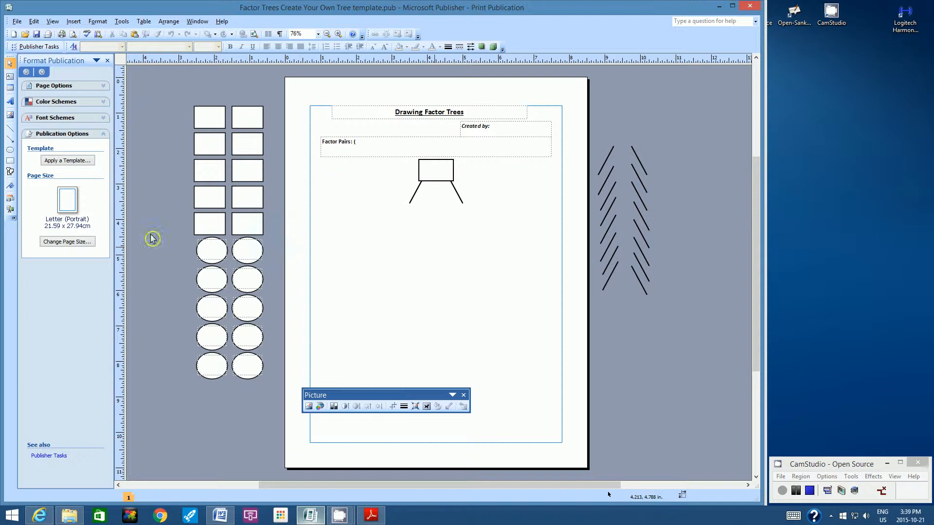
mouse_move(647, 216)
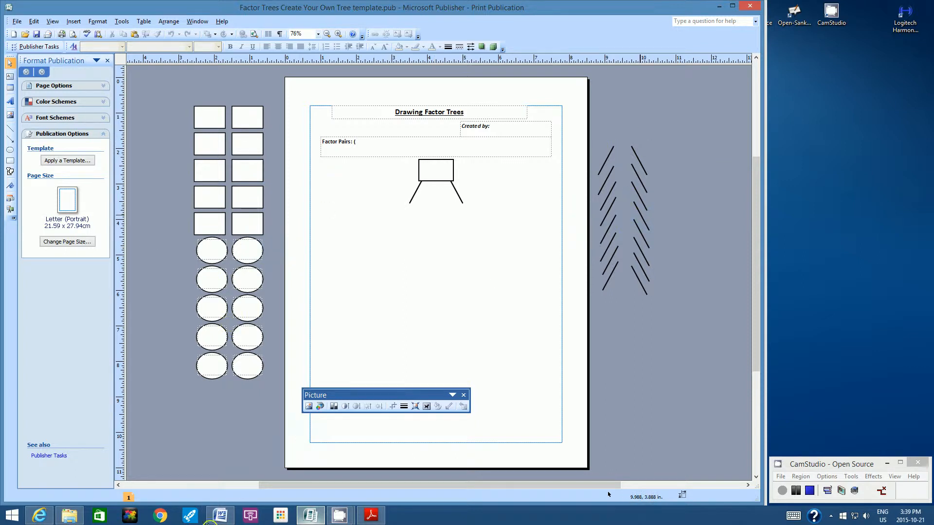
mouse_move(221, 516)
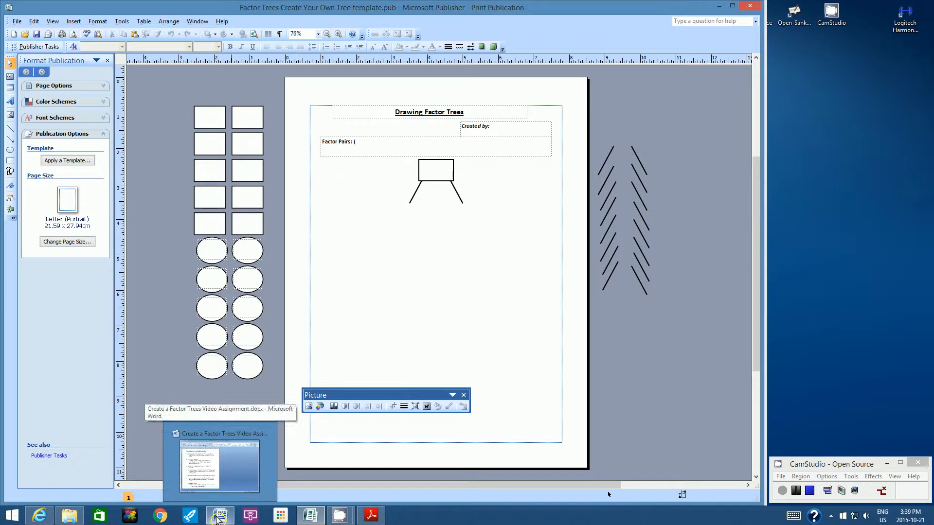
Switch to Publisher to show the blank Create Your Own Tree factor template.
click(220, 515)
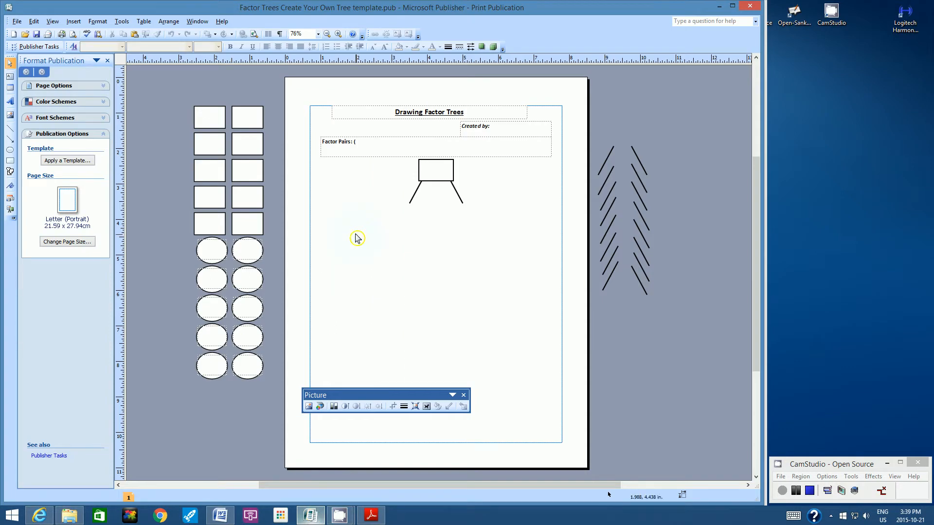
mouse_move(17, 23)
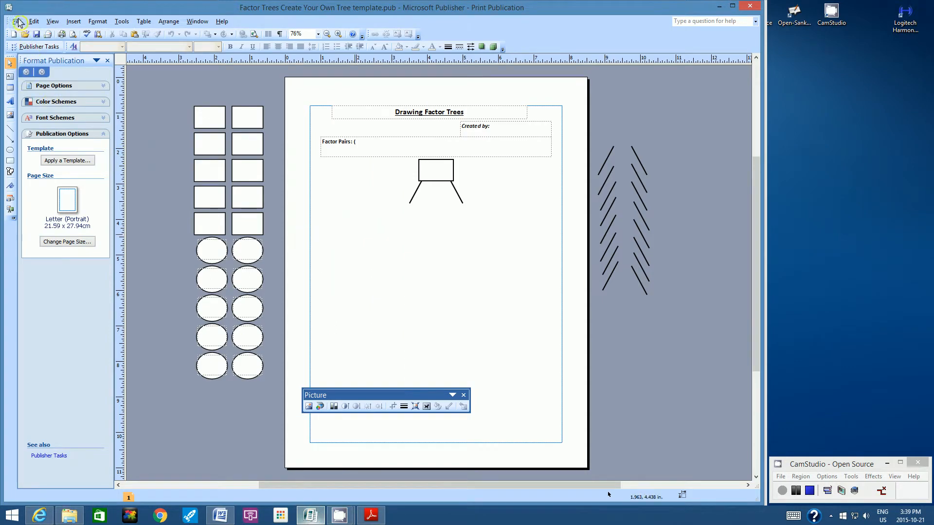
click(16, 21)
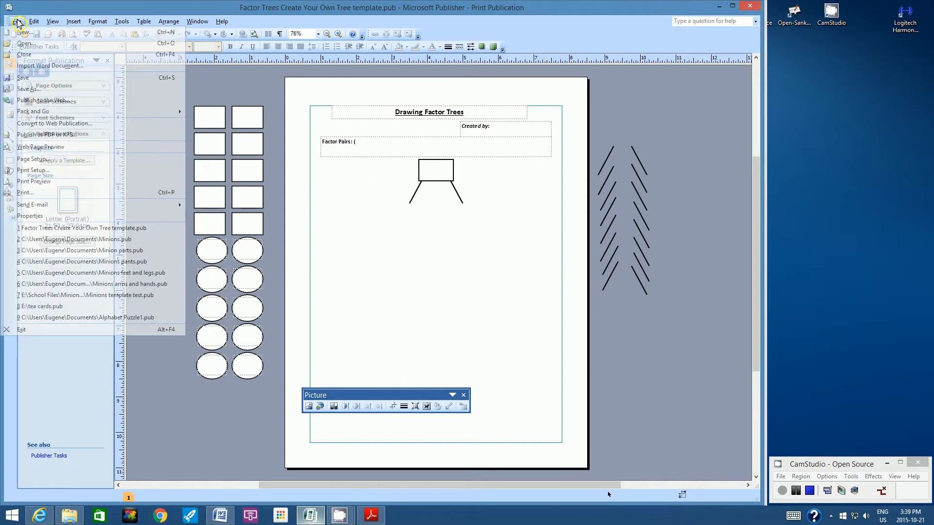
click(28, 88)
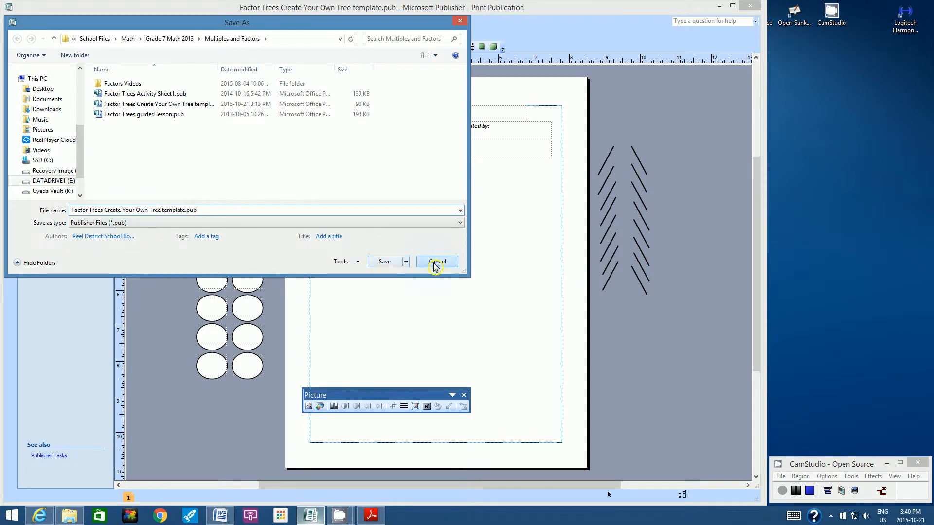
click(437, 262)
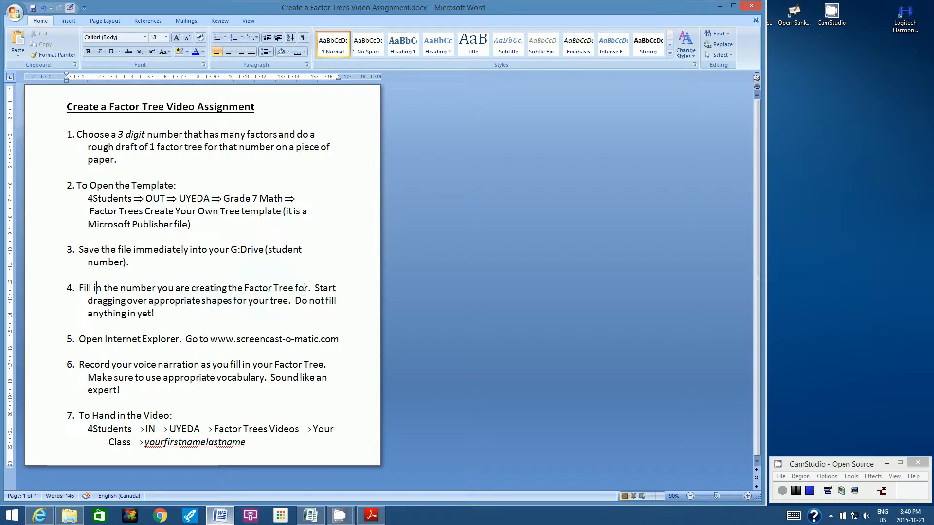
mouse_move(219, 306)
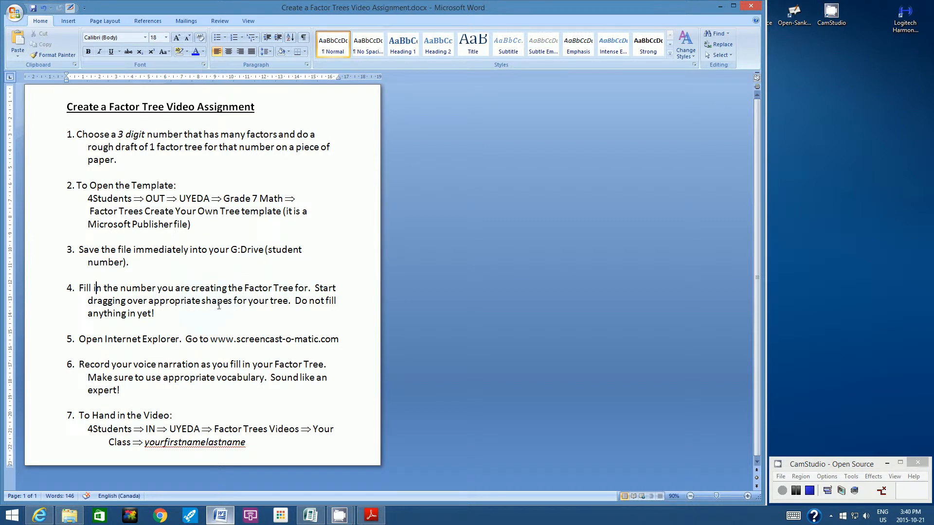
mouse_move(285, 302)
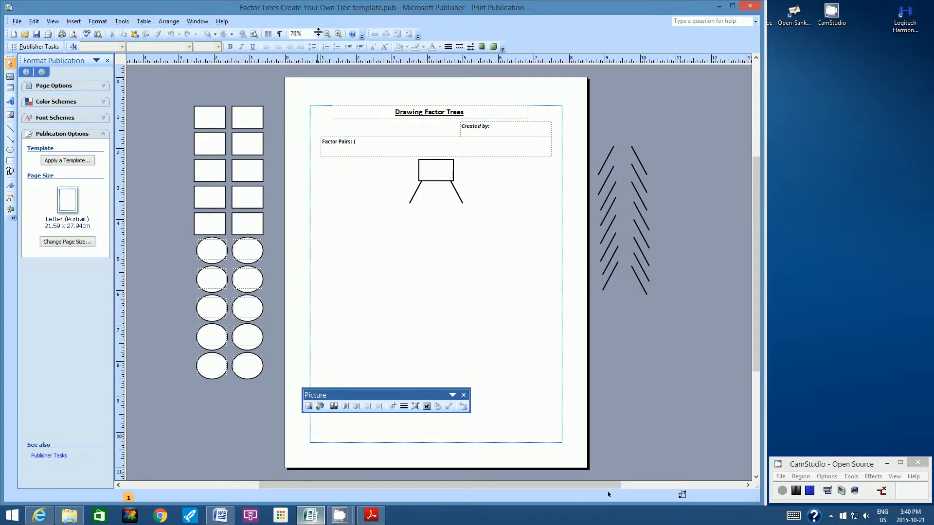
View the Publisher page at 100 percent magnification.
click(318, 33)
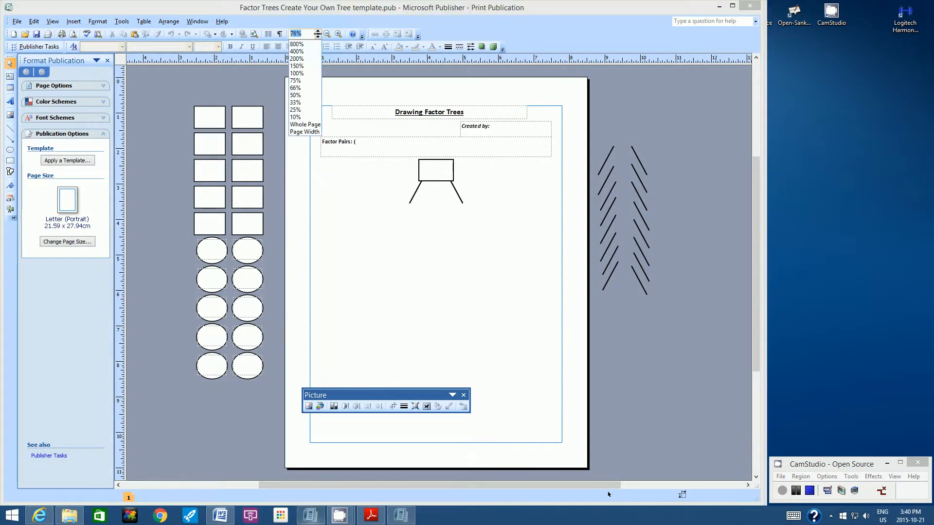
click(296, 72)
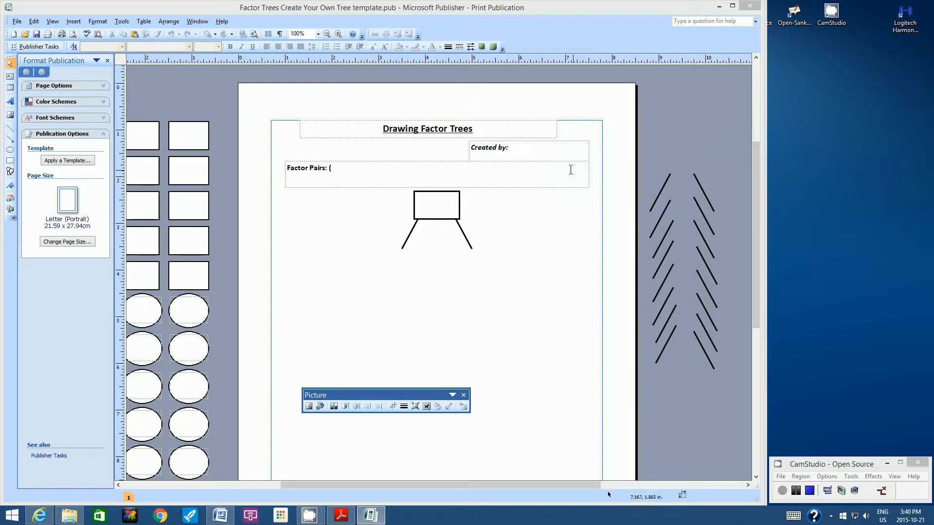
click(488, 146)
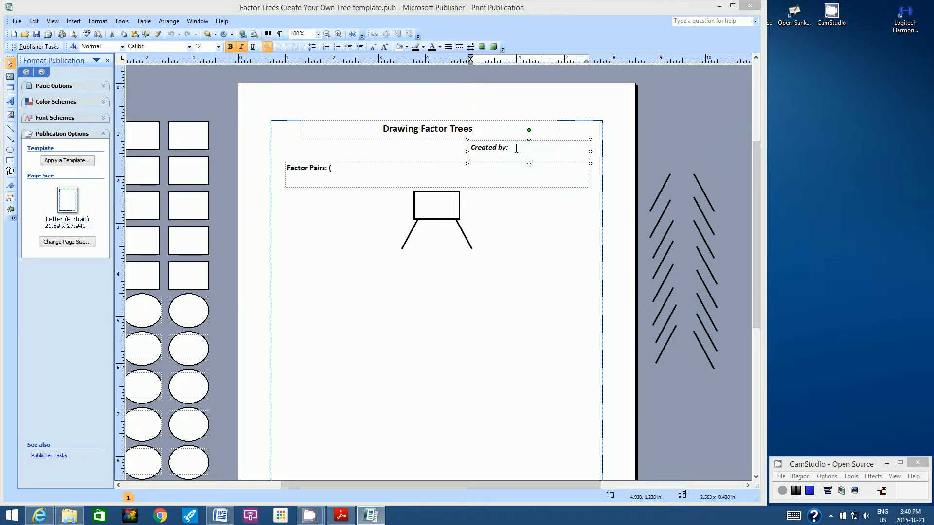
text(E)
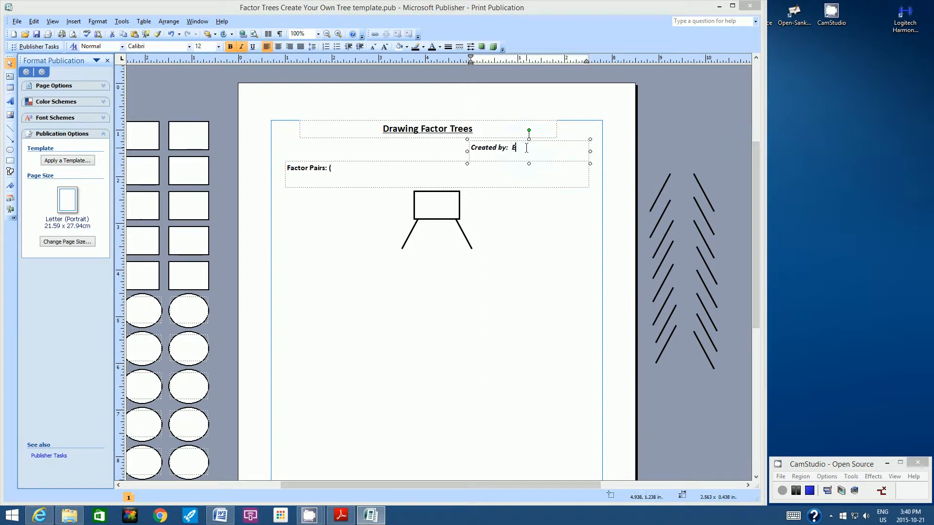
text(ugene Uyeda)
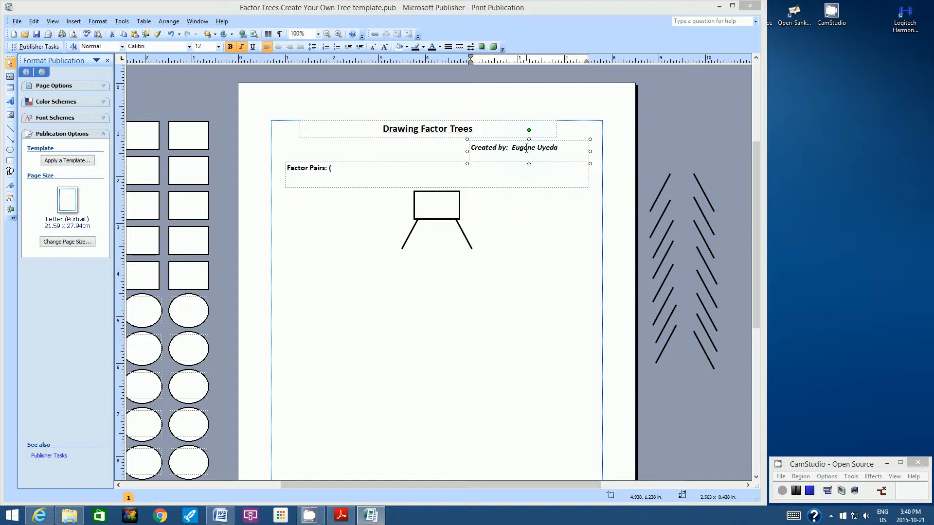
text(708)
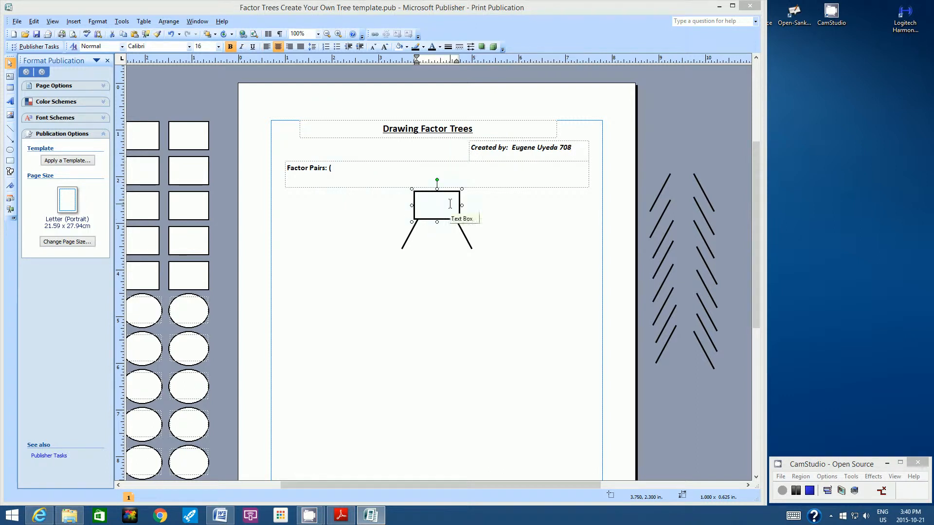
text(300)
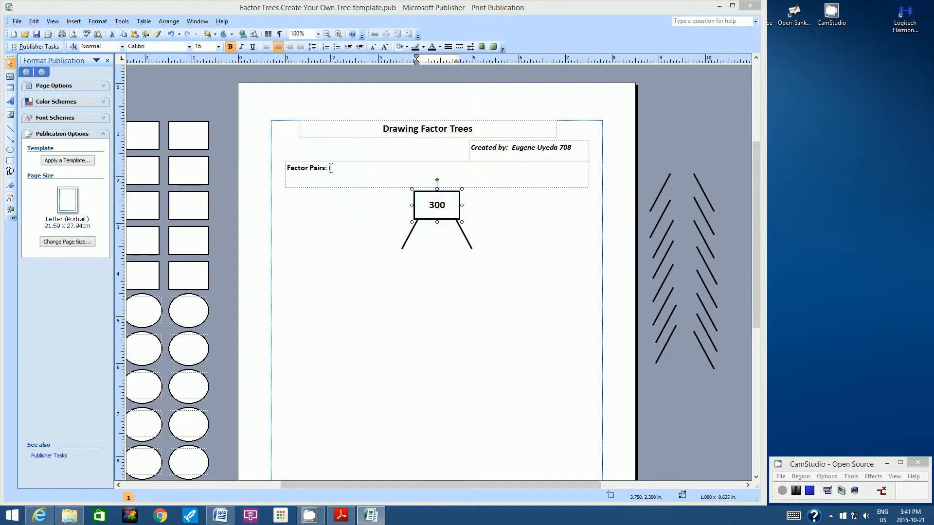
Begin the Factor Pairs line of 300 with (1, 300) and (2, 150).
click(349, 180)
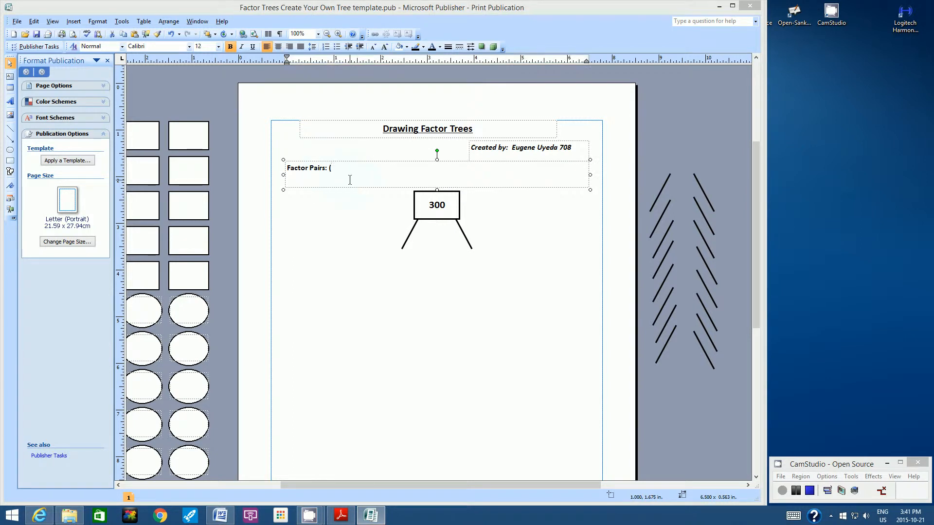
text(1,)
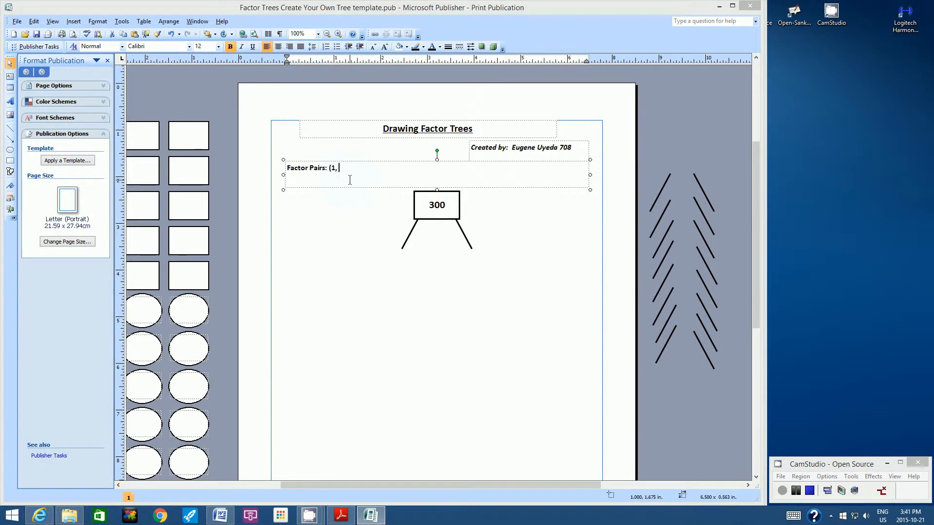
text(300))
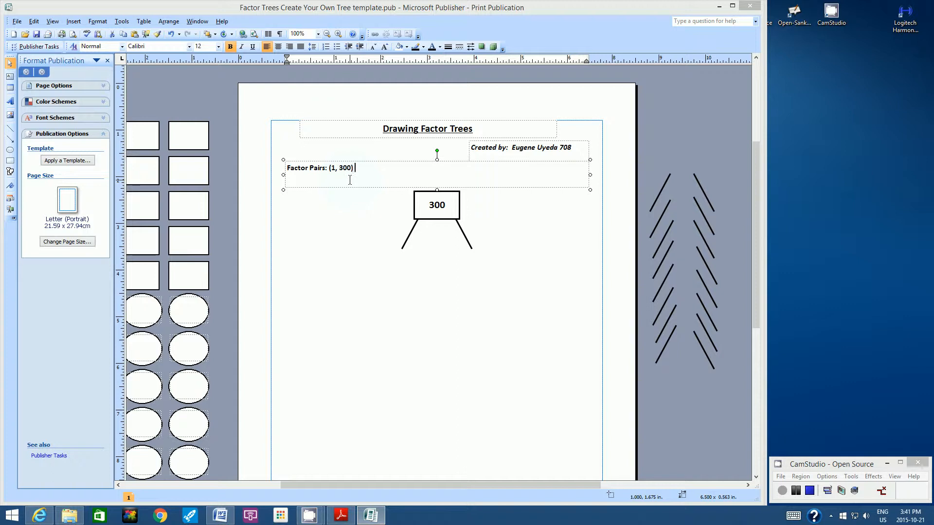
text((1)
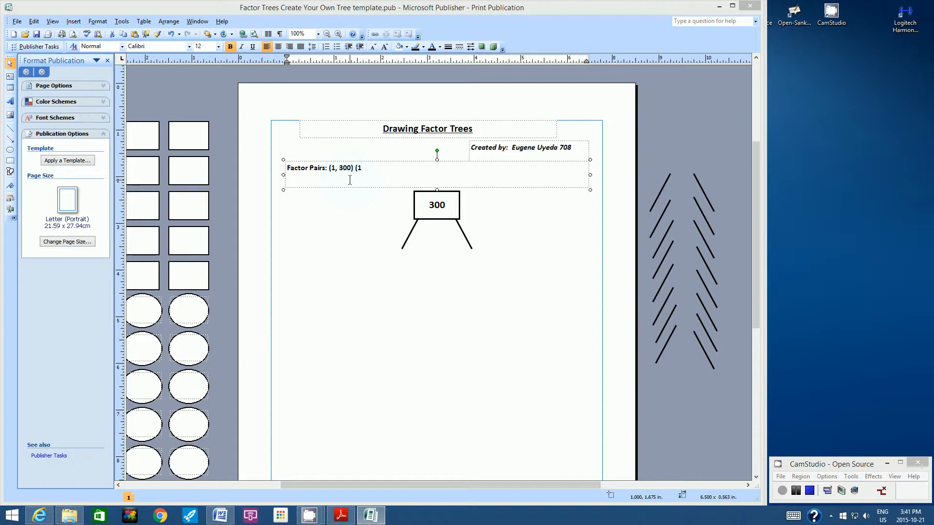
text(2)
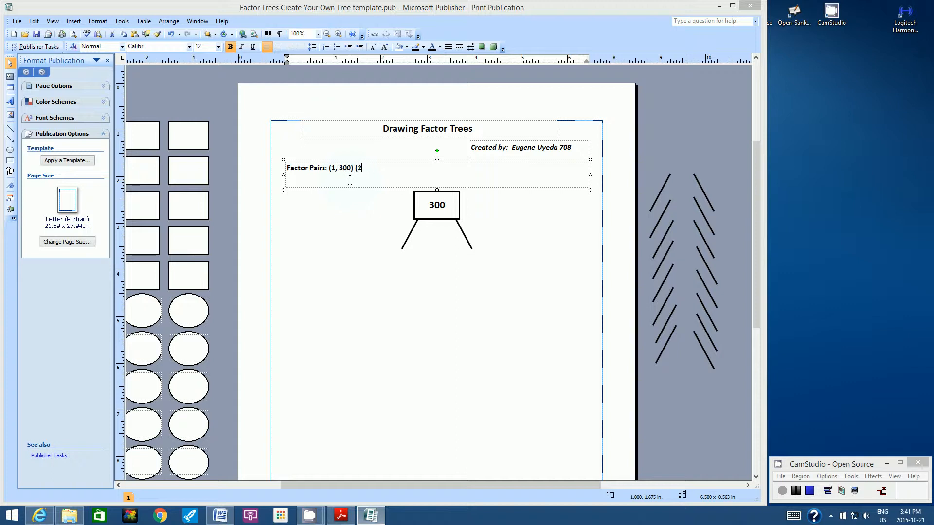
text(, 150))
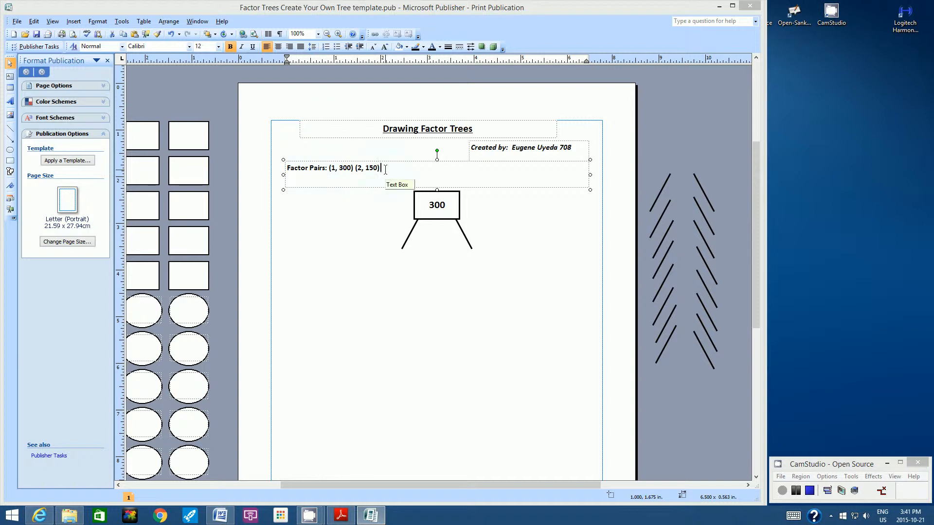
Extend the Factor Pairs line with (3, 100), (4, 75) and (12, 25).
text((3,)
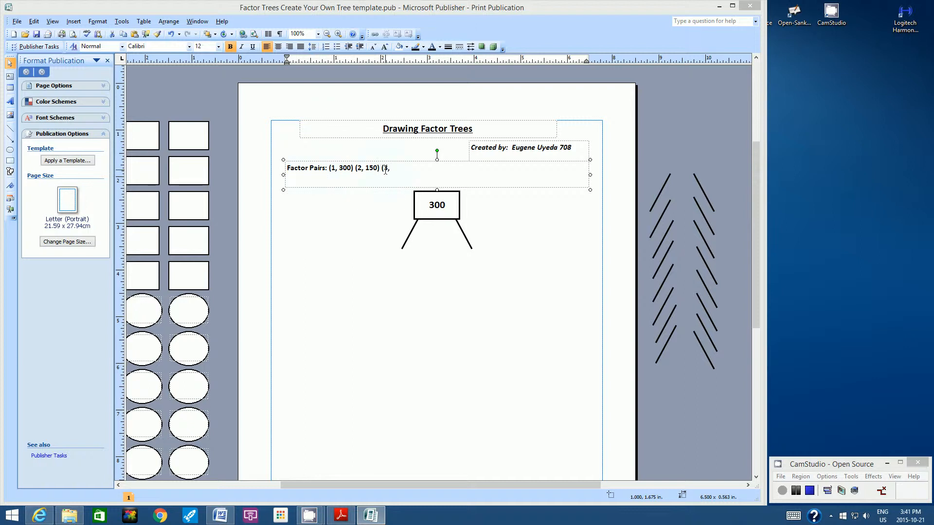
text(100))
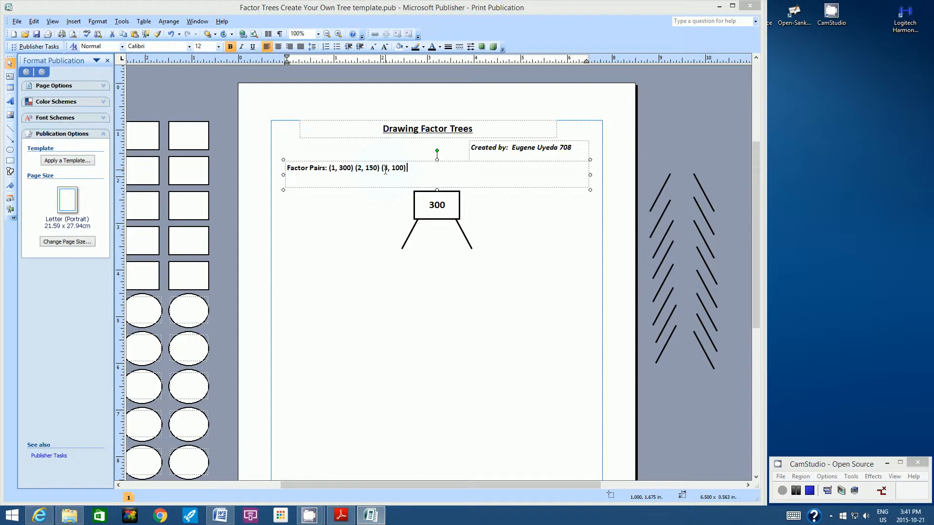
text((4)
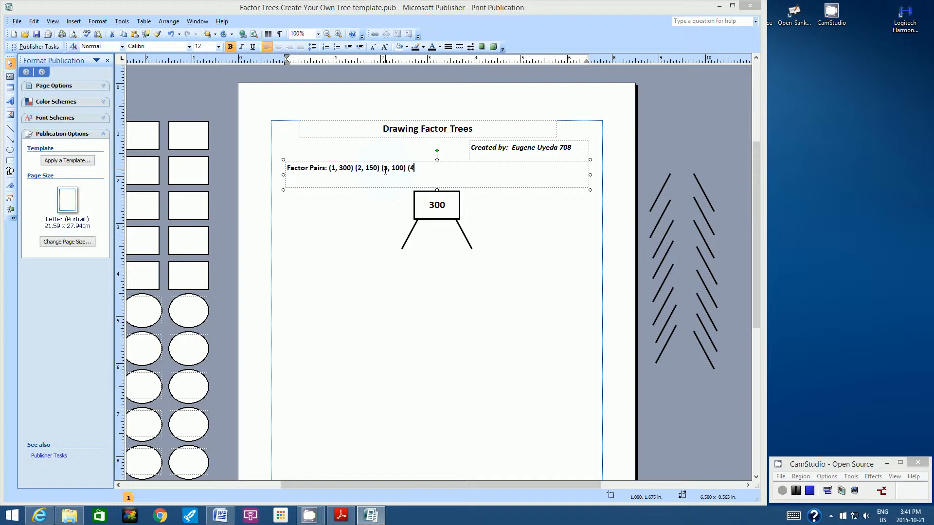
text(4, 7)
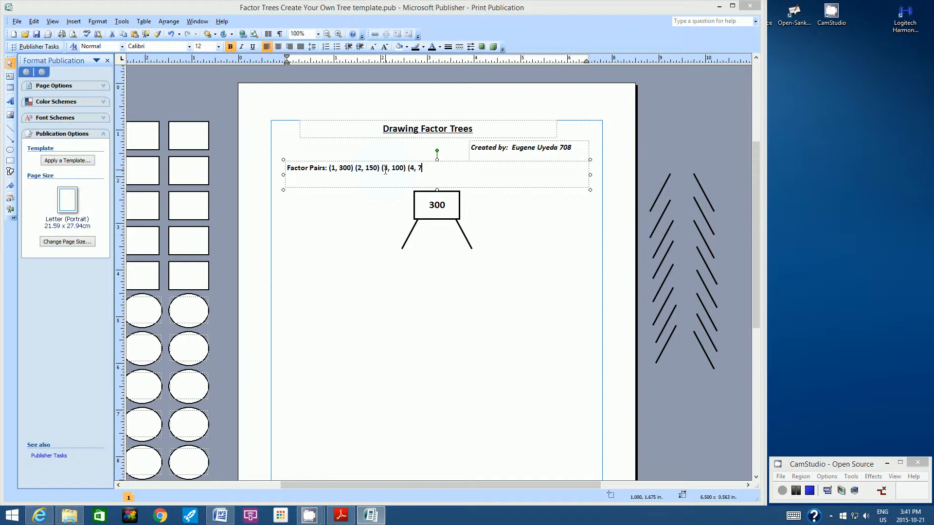
text(5))
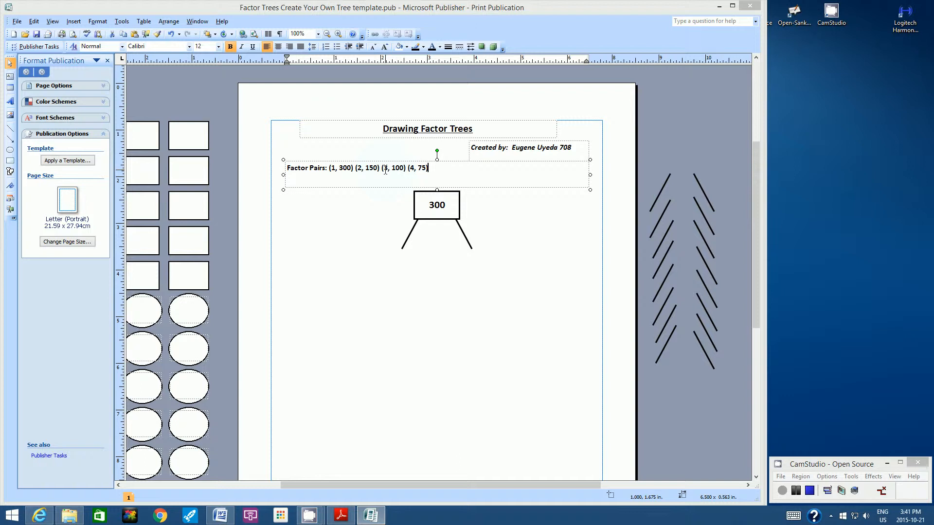
text(()
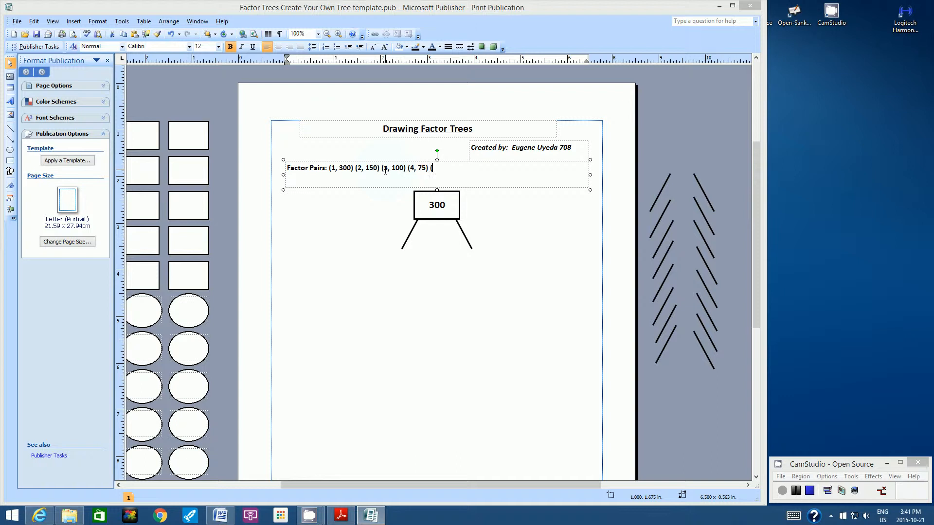
text(12, 25))
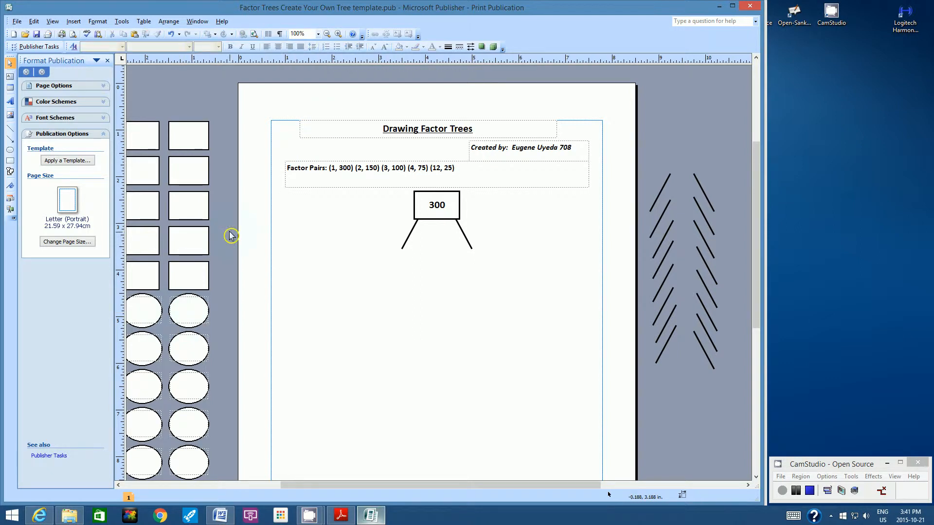
mouse_move(182, 194)
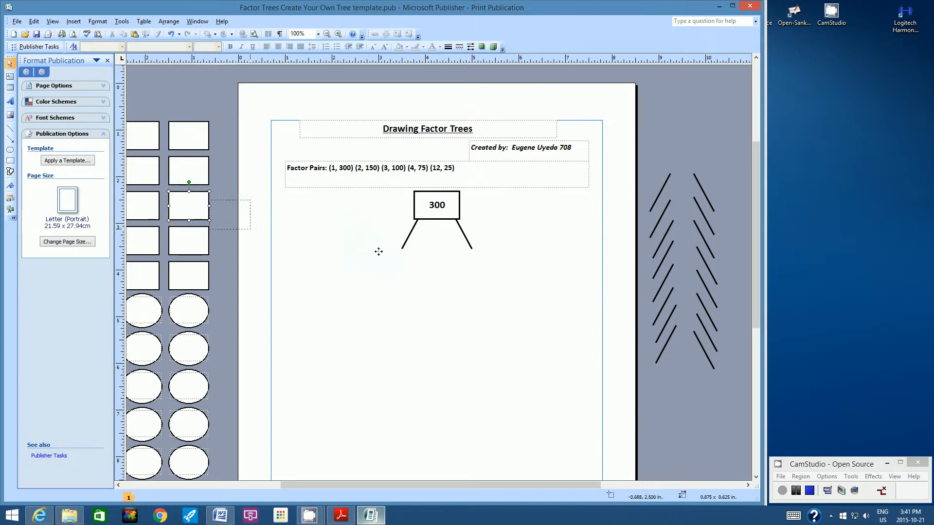
Drop a spare box at the end of the left and right branches under 300.
drag(233, 214, 402, 256)
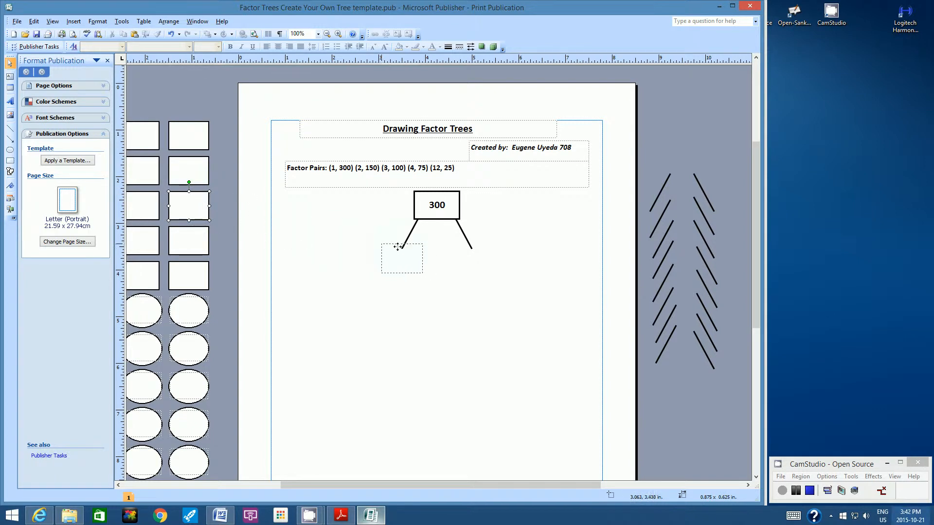
click(402, 257)
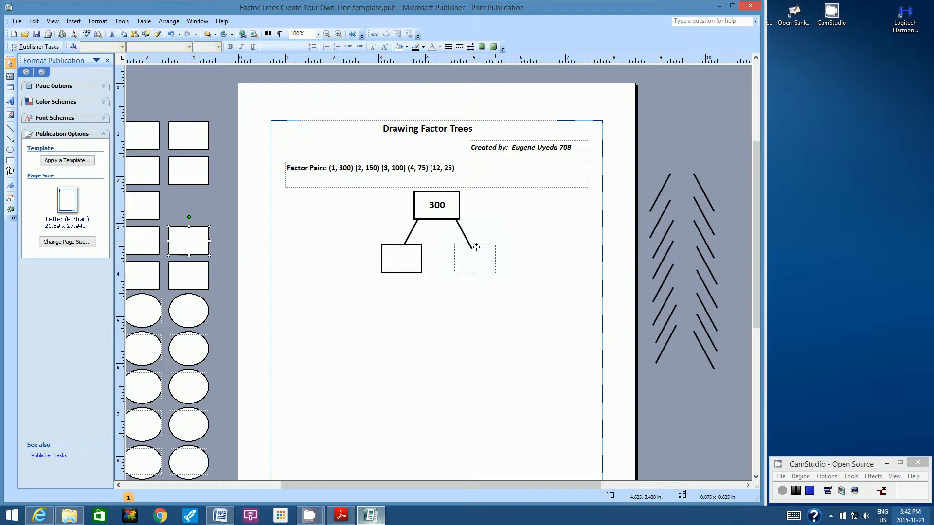
click(471, 258)
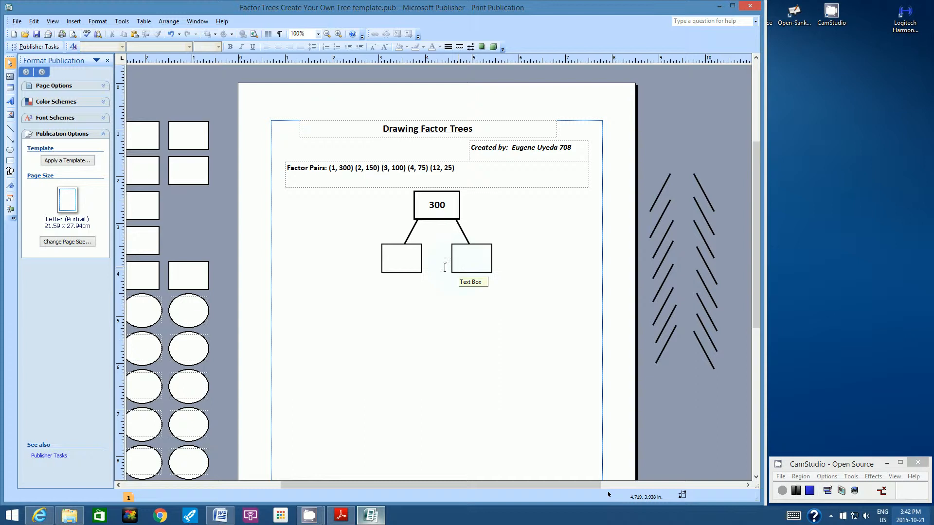
mouse_move(417, 265)
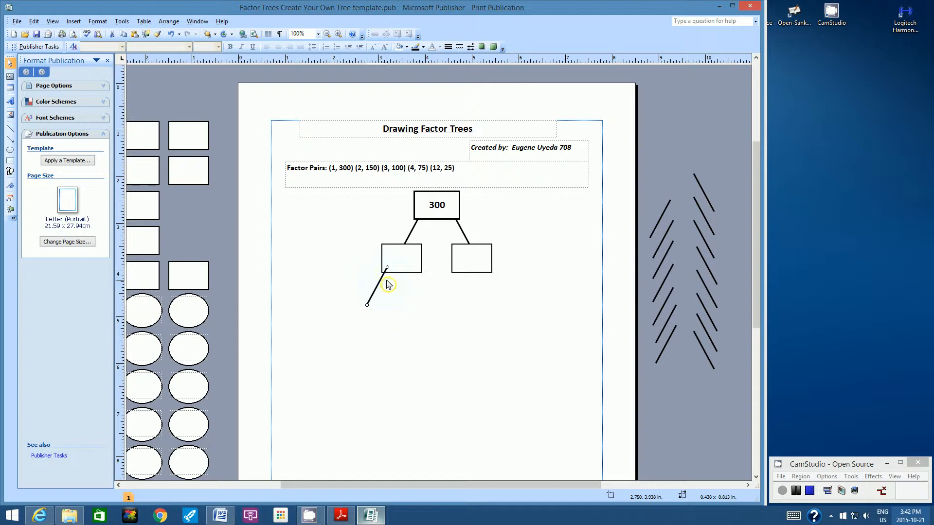
mouse_move(384, 280)
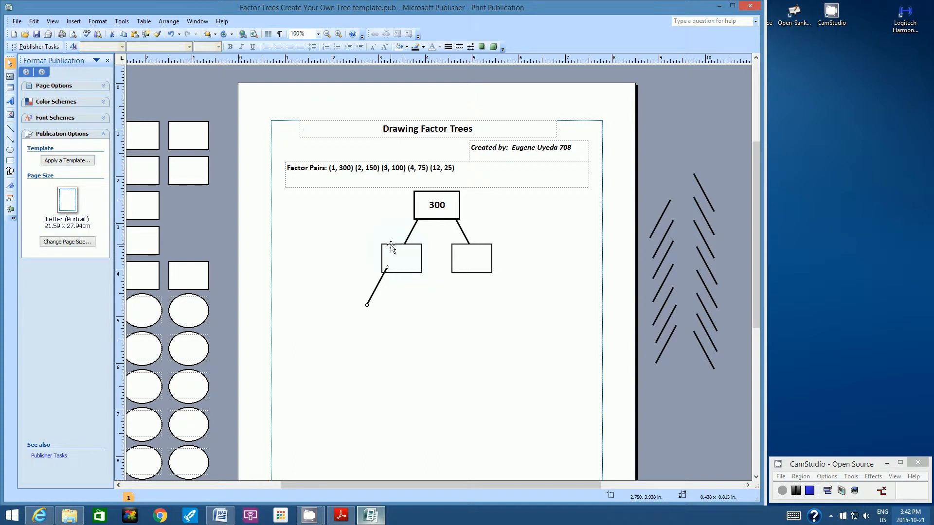
Bring the left box under 300 in front of its new branch line.
click(401, 257)
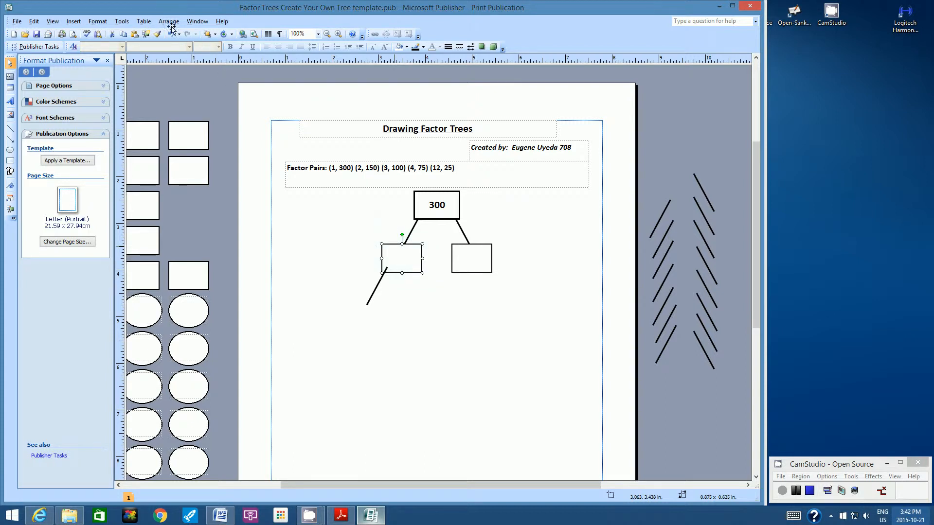
click(168, 21)
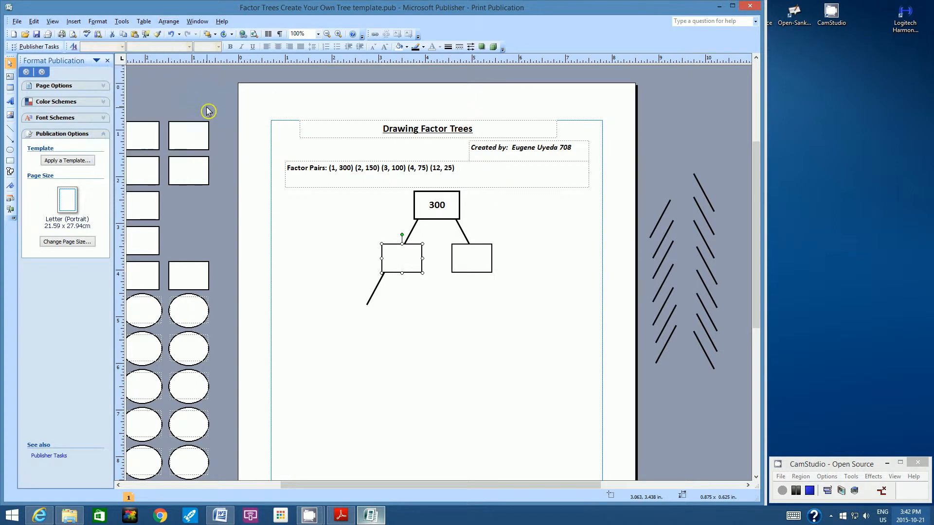
mouse_move(701, 197)
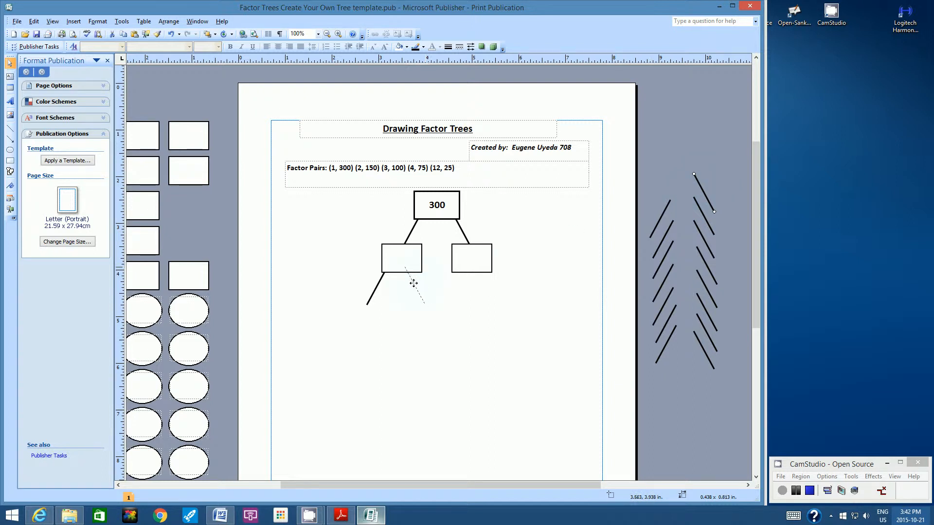
Add a down-right branch from the left box and bring the right box in front of its lines.
drag(412, 283, 421, 305)
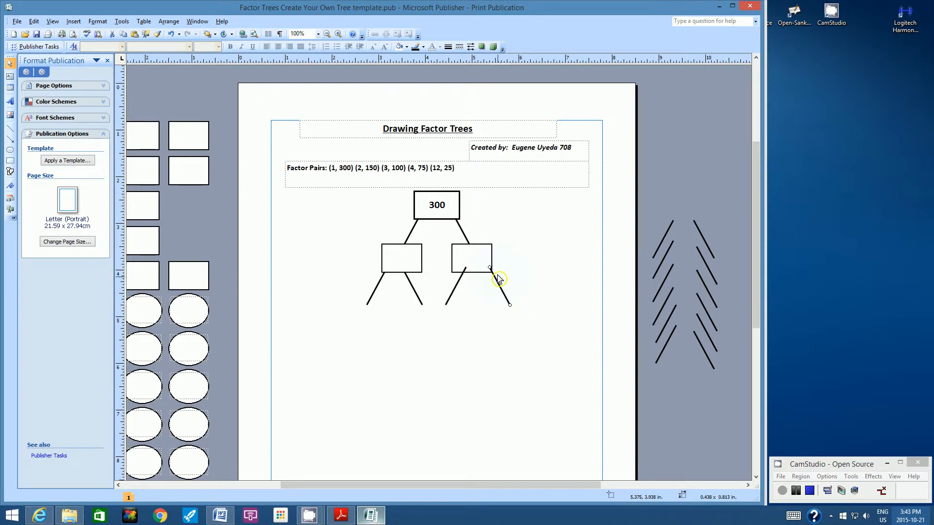
mouse_move(387, 296)
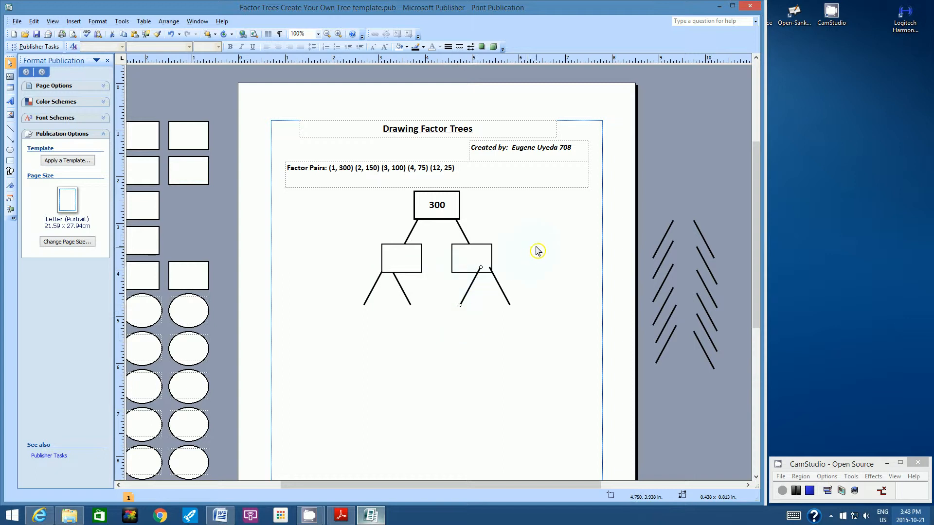
click(470, 257)
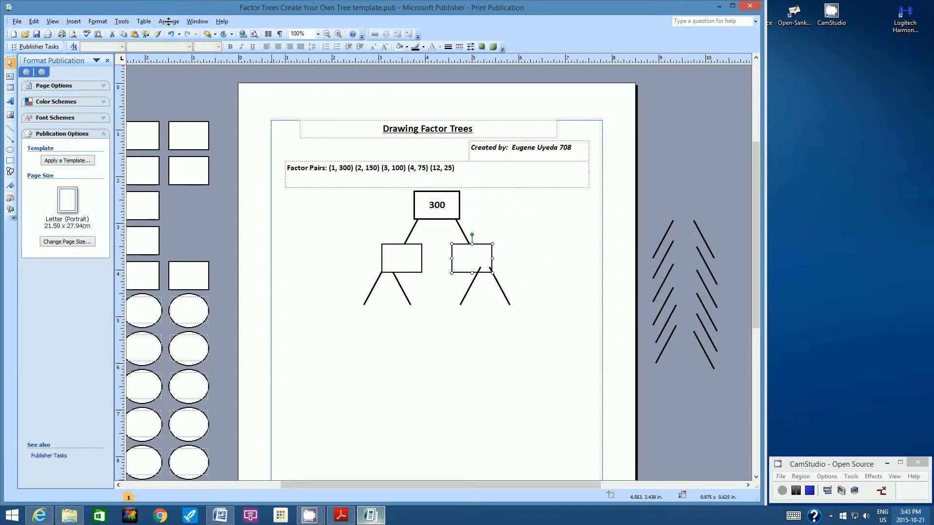
click(169, 20)
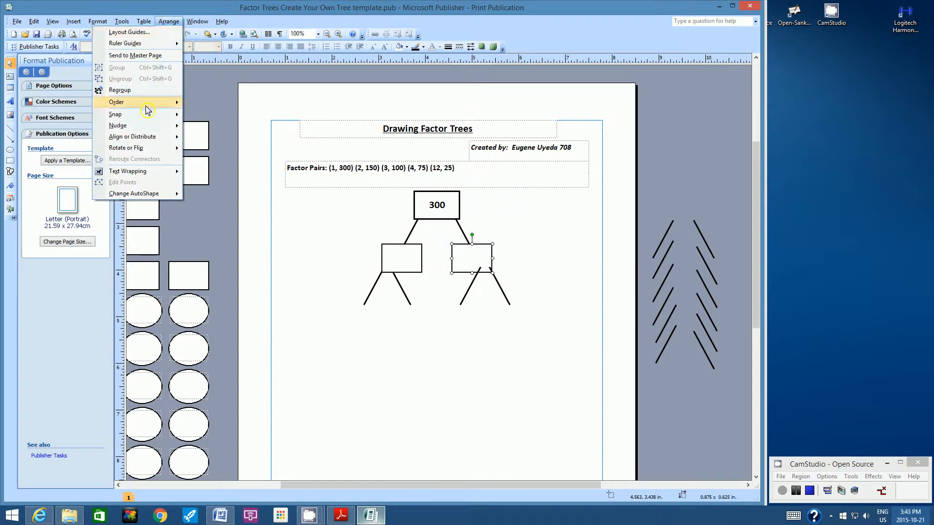
click(550, 266)
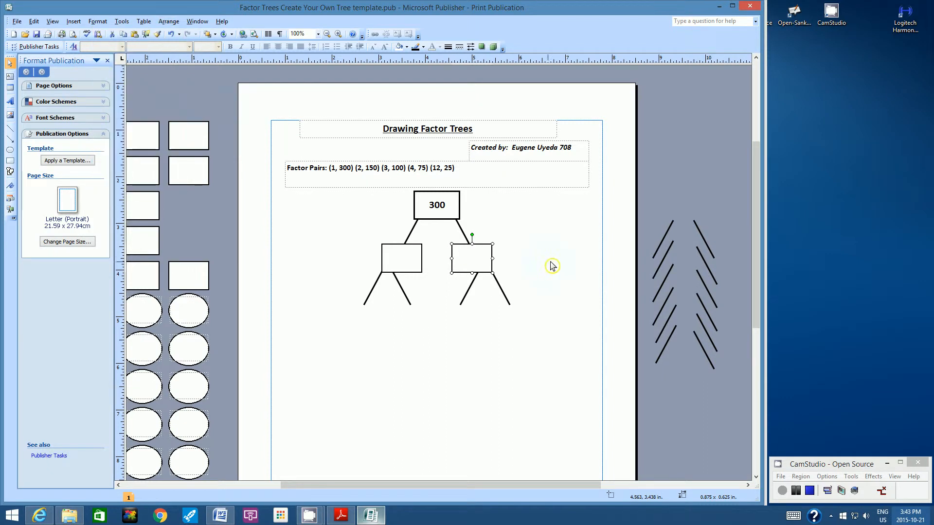
mouse_move(553, 267)
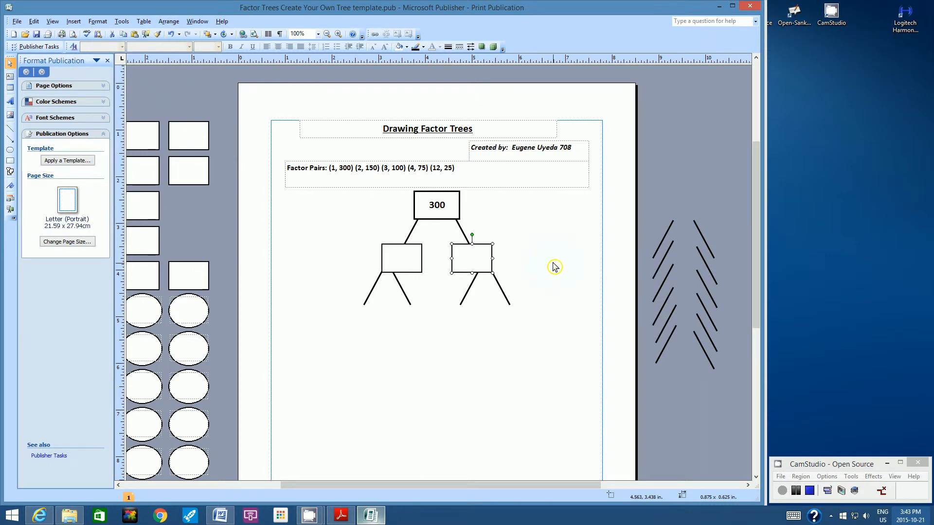
mouse_move(488, 279)
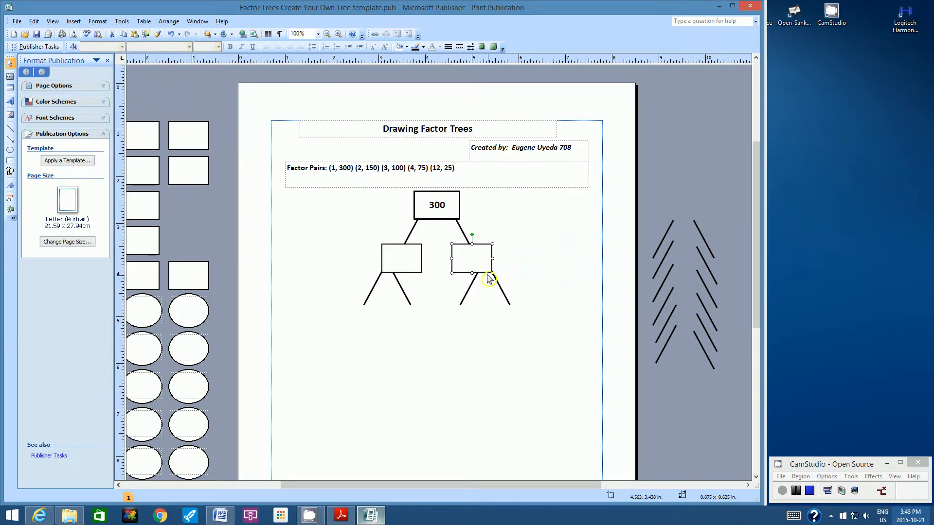
mouse_move(436, 241)
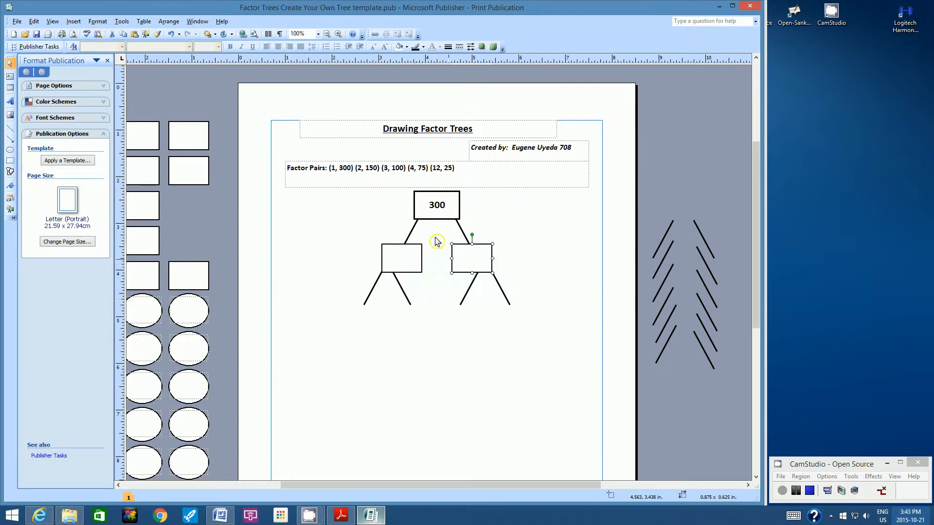
mouse_move(417, 297)
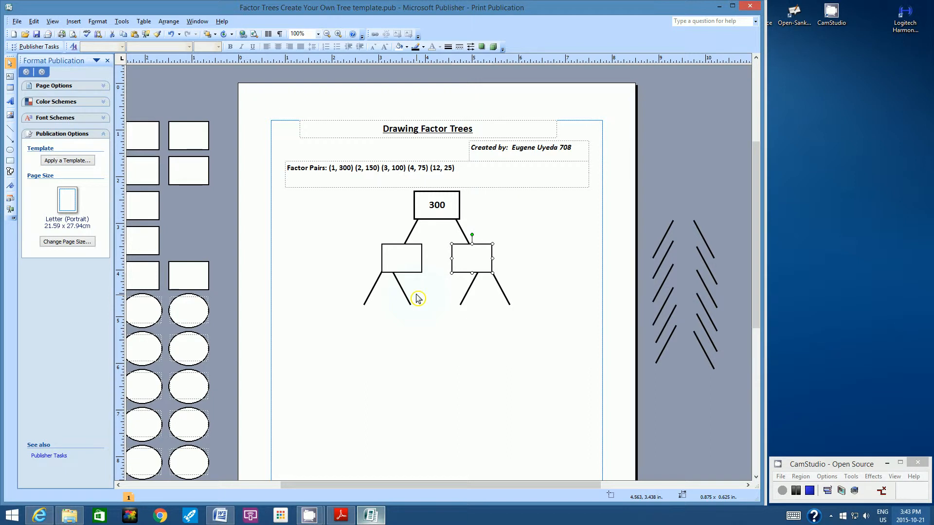
mouse_move(615, 415)
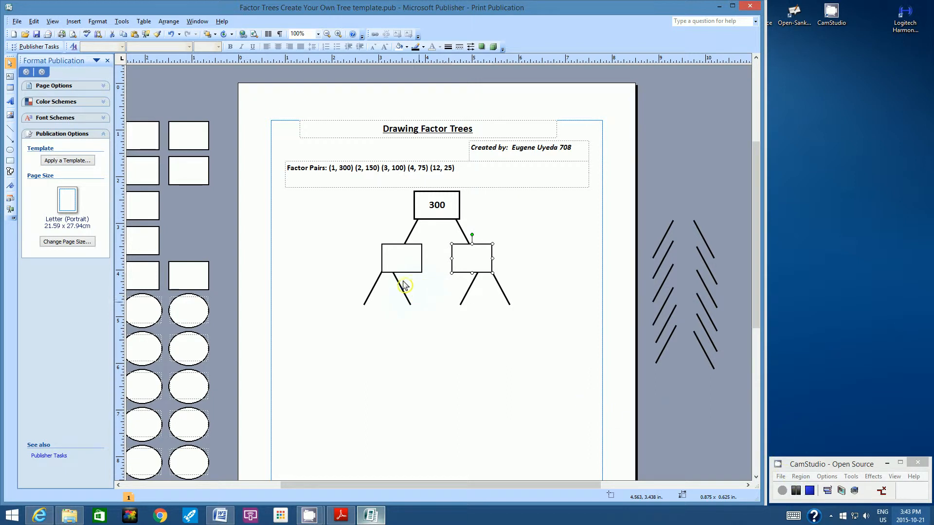
mouse_move(646, 431)
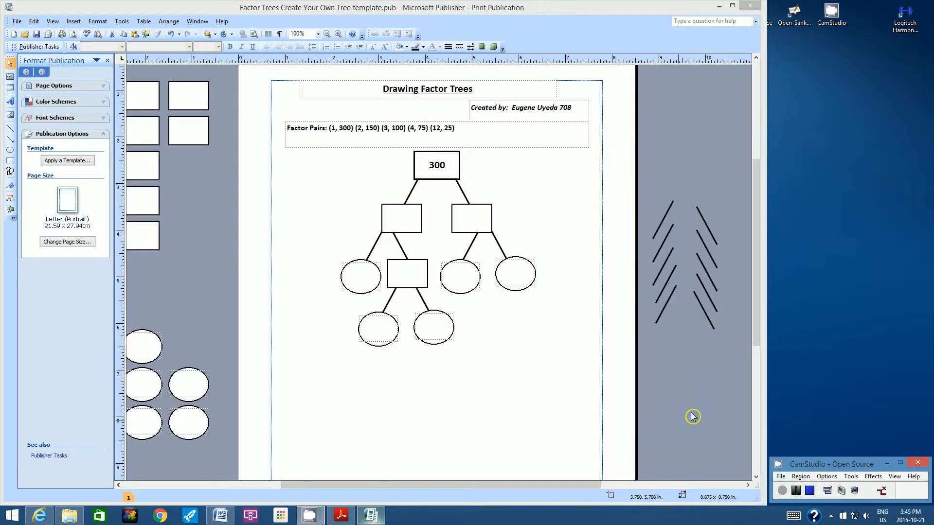
mouse_move(617, 408)
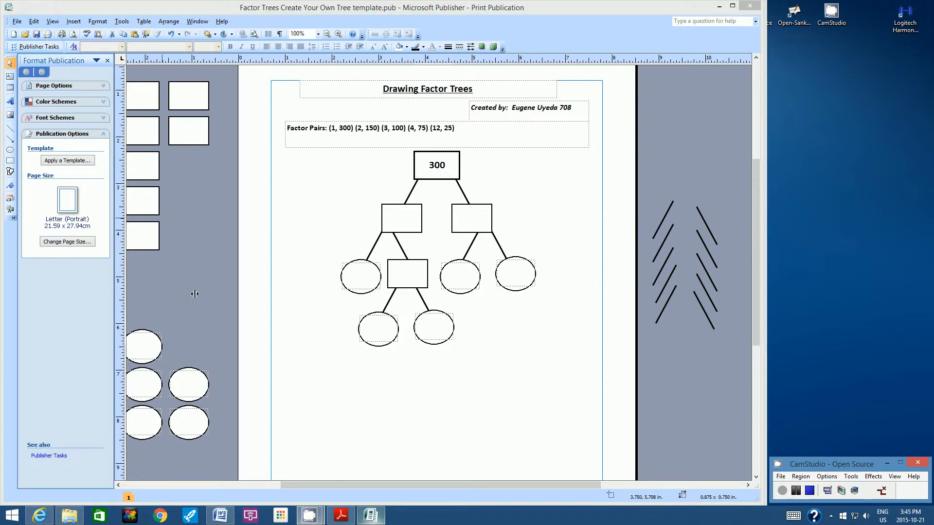
Switch to Word to show the assignment instructions.
click(219, 515)
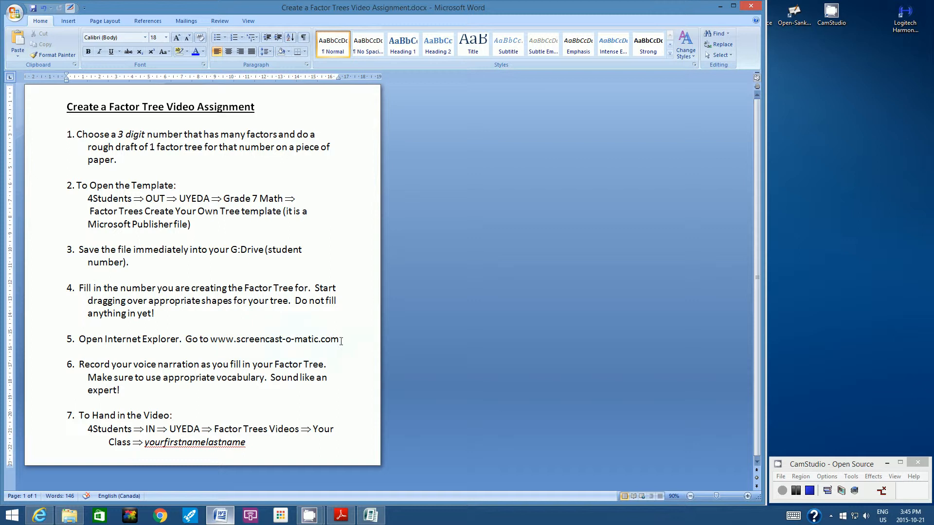
click(95, 288)
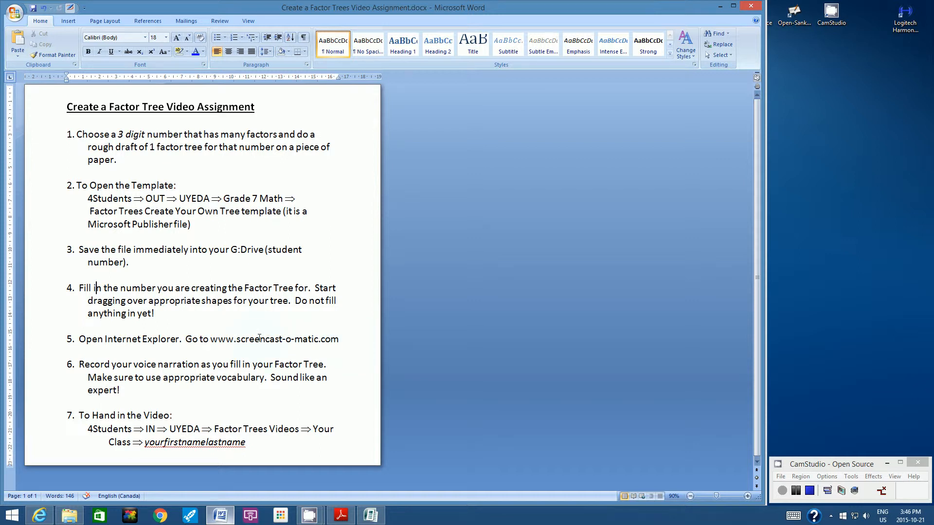
Bring up screencast-o-matic.com and go to its screen recorder page.
click(38, 516)
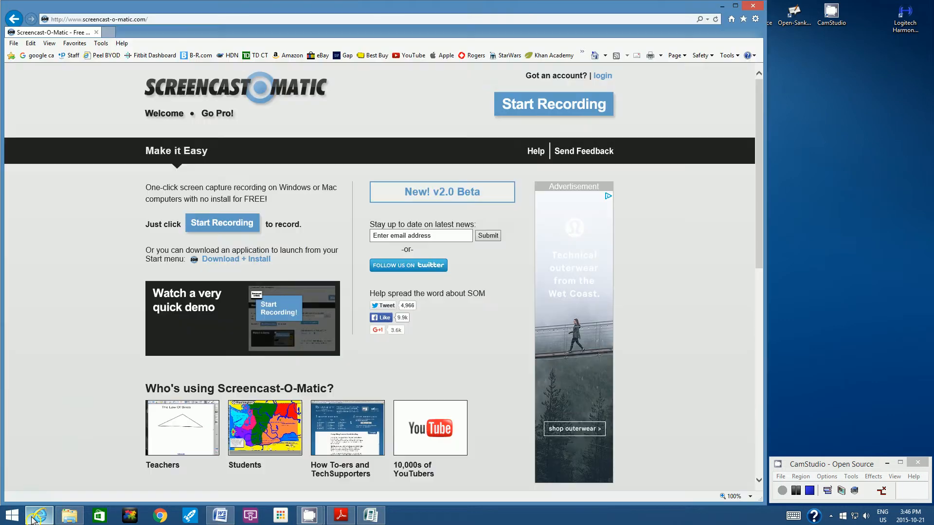
mouse_move(432, 104)
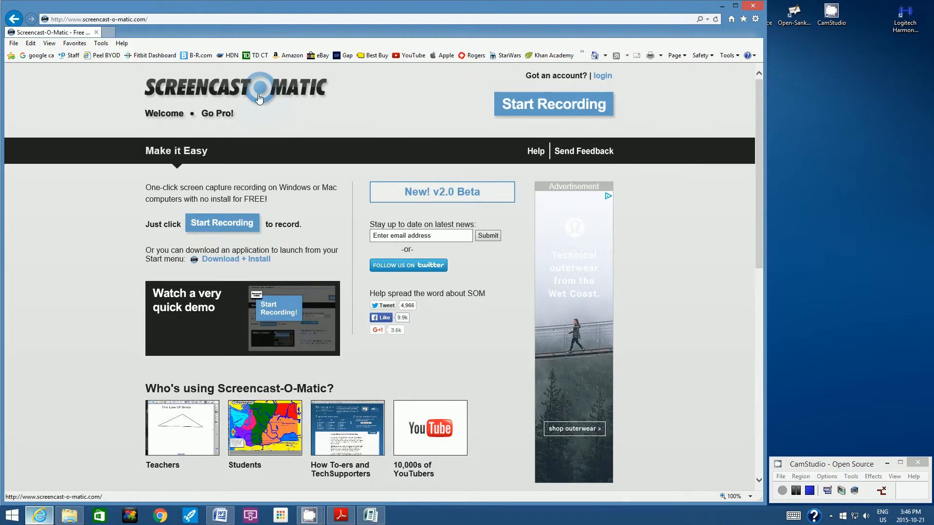
mouse_move(329, 97)
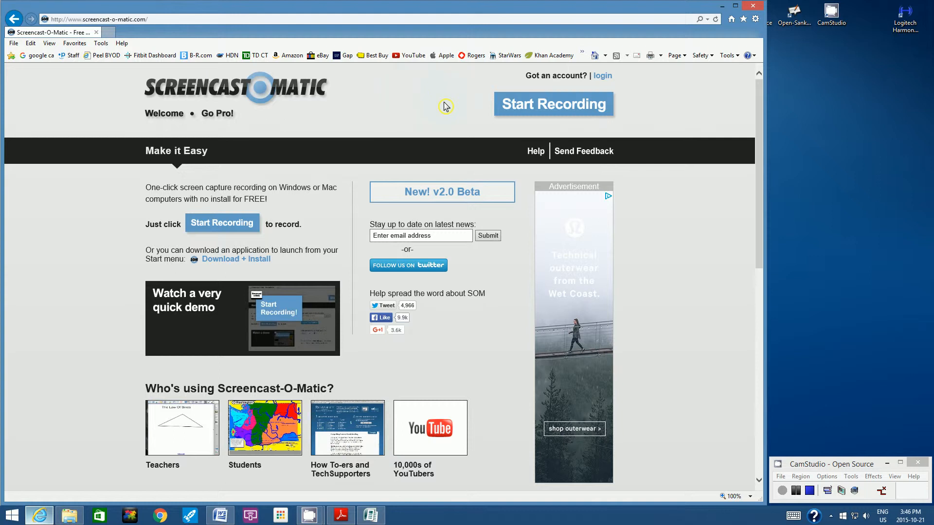
mouse_move(519, 111)
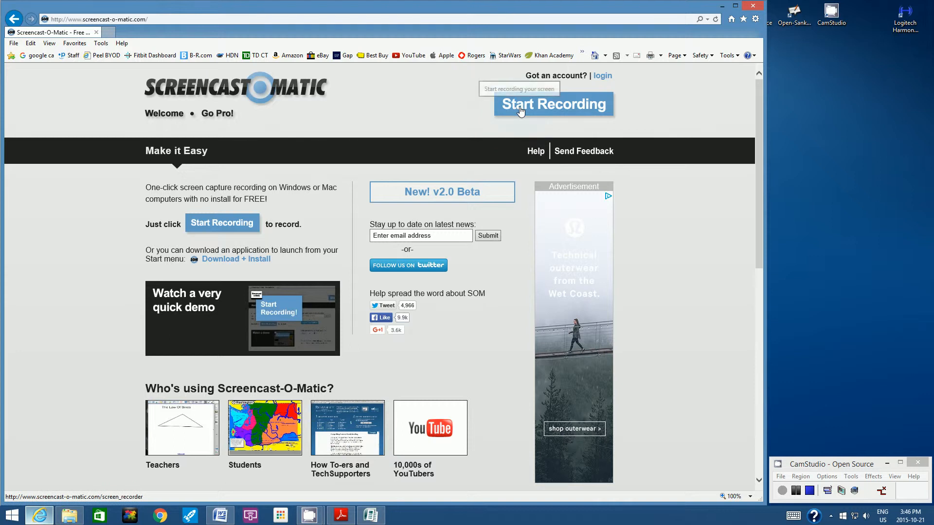
click(553, 104)
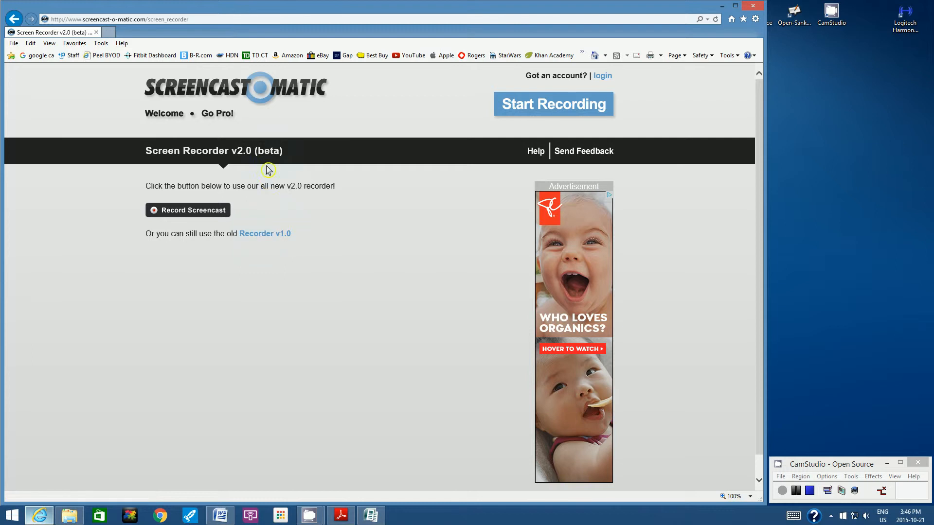
mouse_move(265, 239)
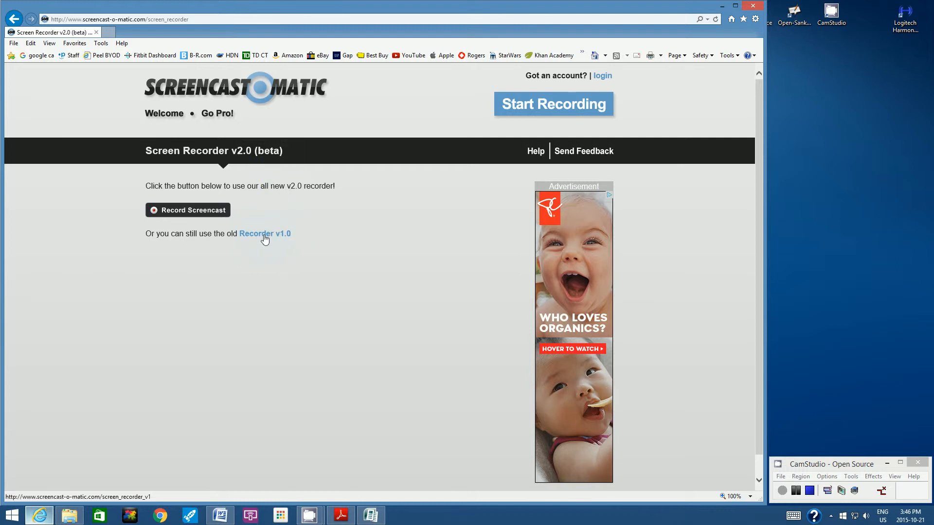
Launch Recorder v1.0 and allow its loader and recorder Java applications to run.
click(265, 233)
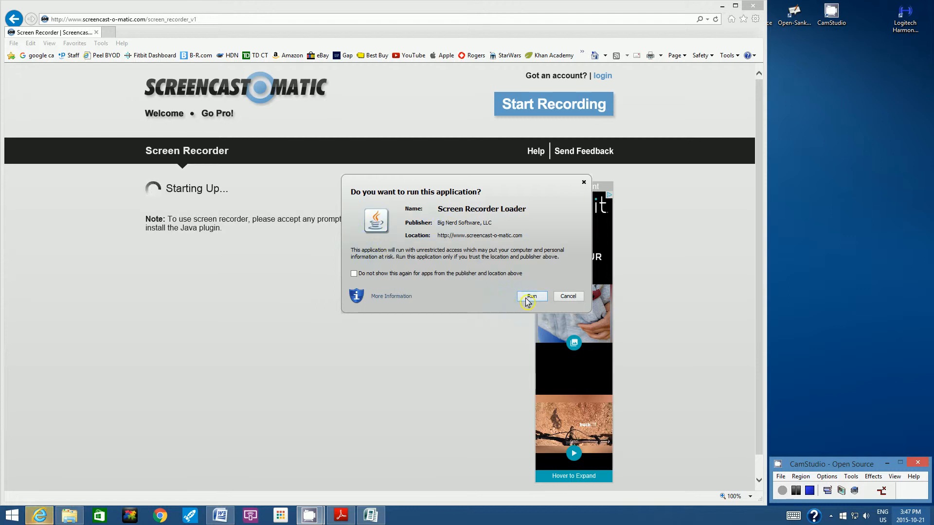
click(529, 296)
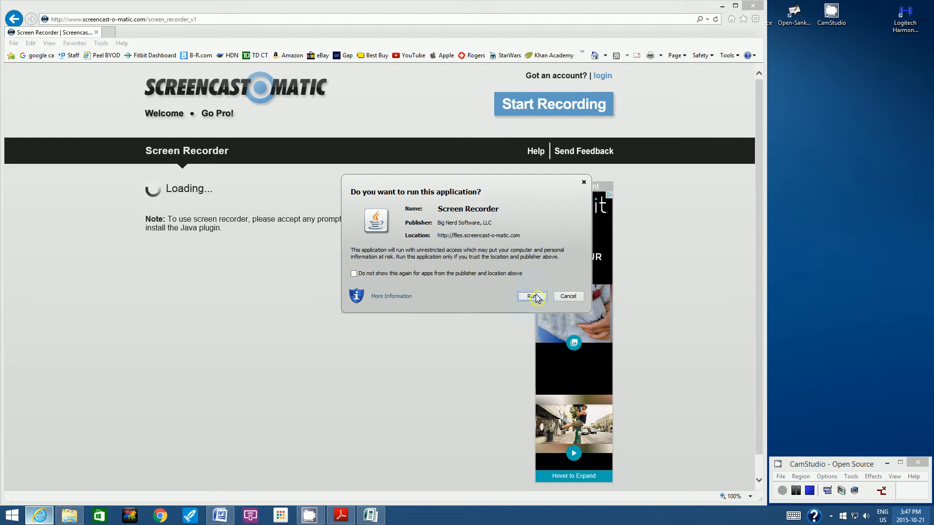
click(530, 297)
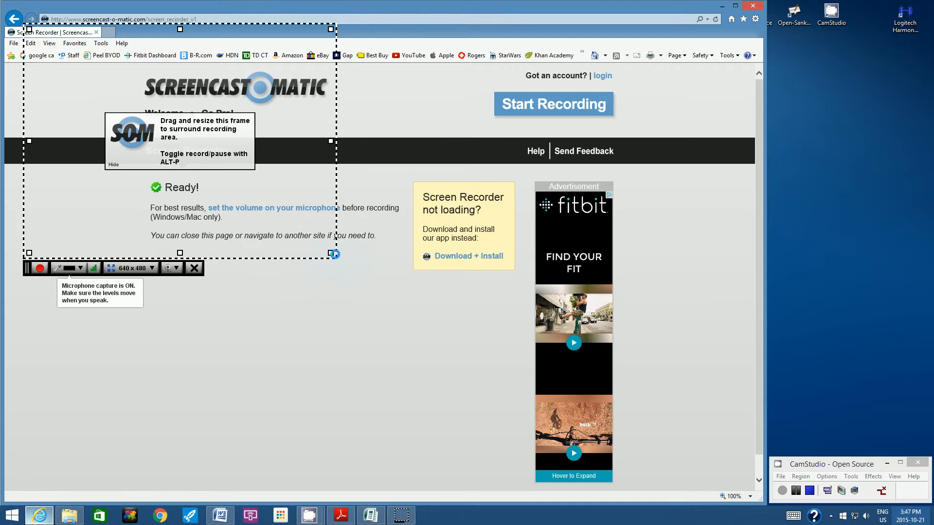
Enlarge the recording frame from 640 x 480 to 1538 x 866.
click(194, 267)
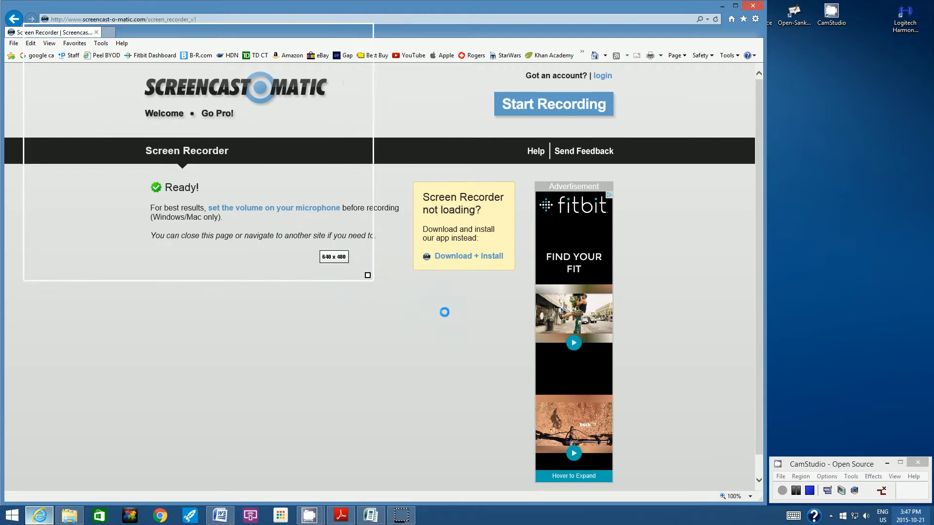
drag(368, 274, 752, 439)
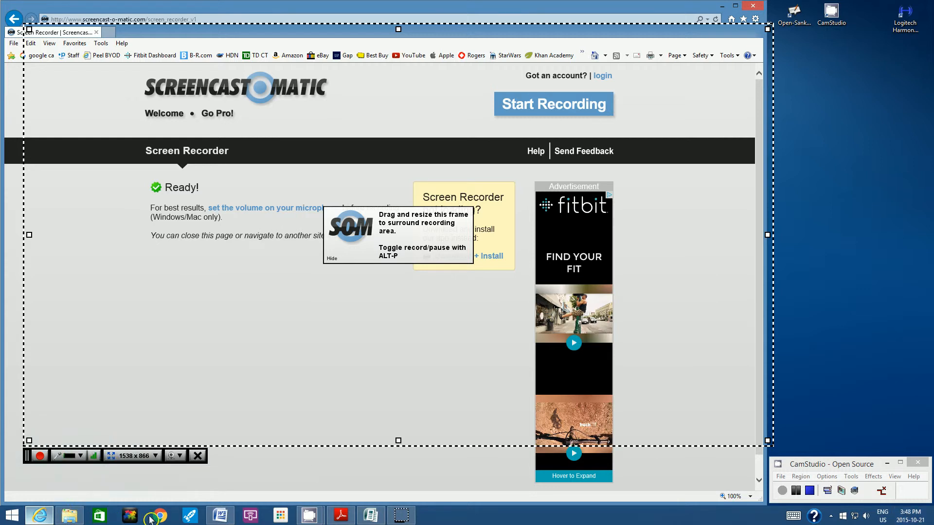
mouse_move(185, 513)
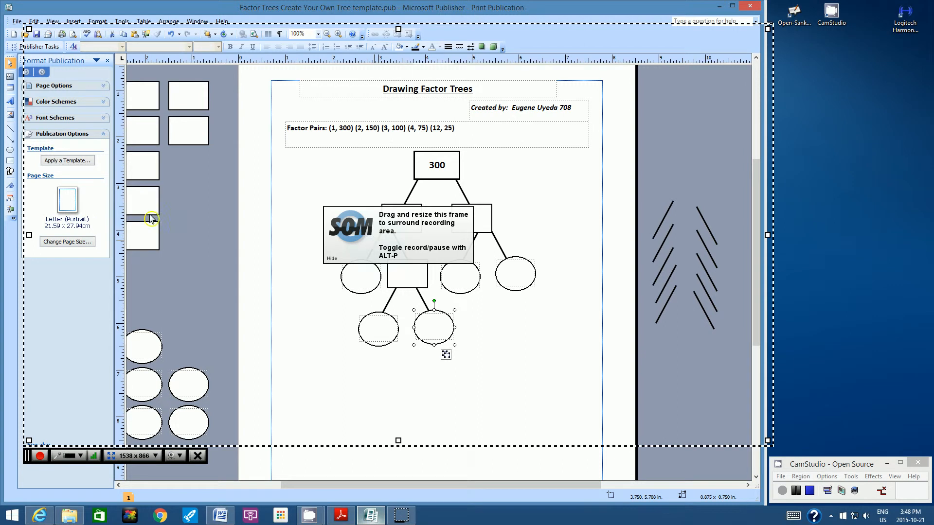
mouse_move(153, 237)
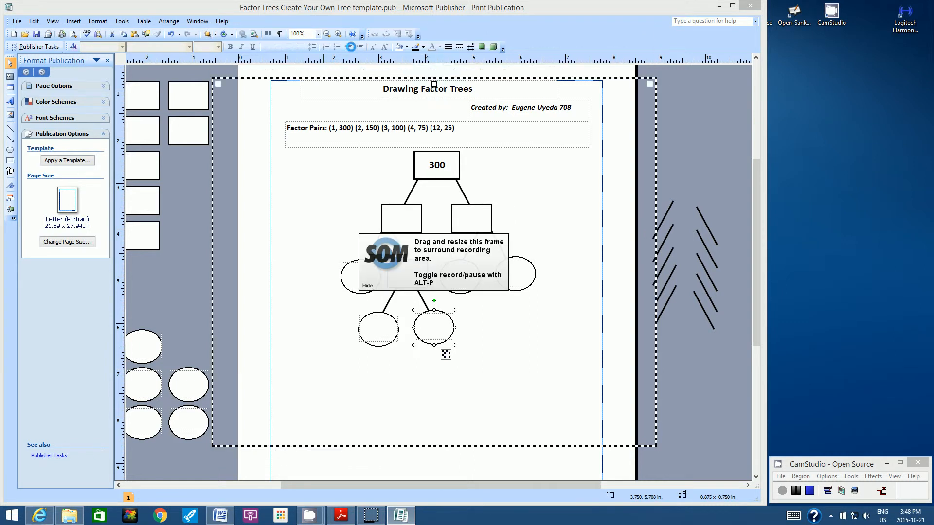
Frame the Screencast-O-Matic recording area at 1118 x 806 around the 150%-zoomed factor tree page.
click(322, 33)
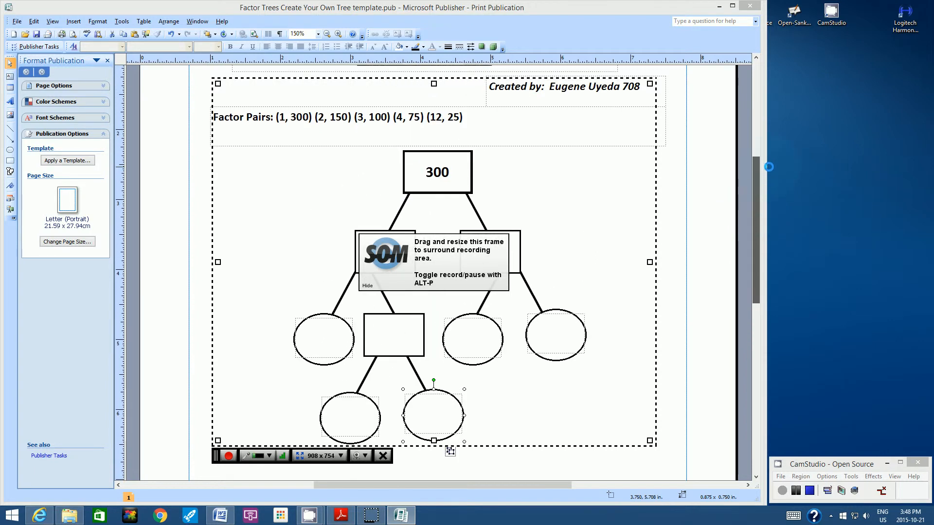
scroll(down, 3)
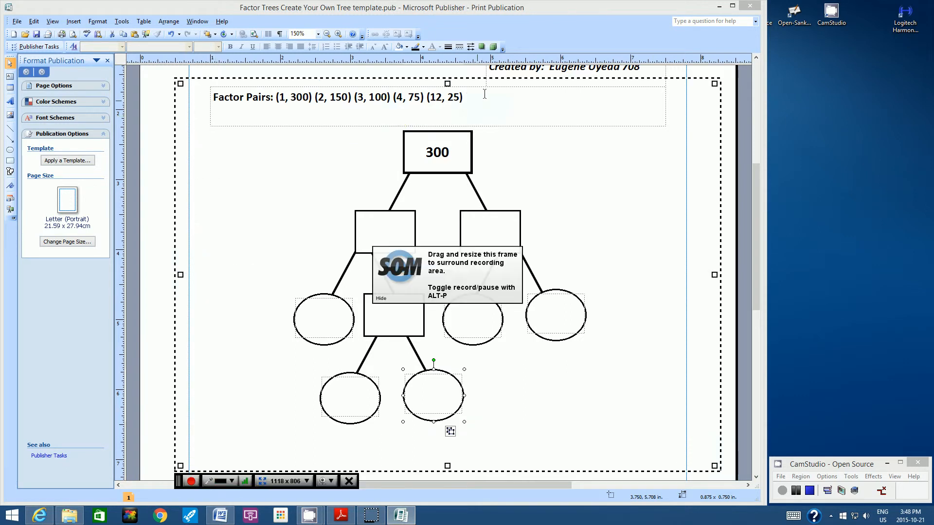
mouse_move(758, 154)
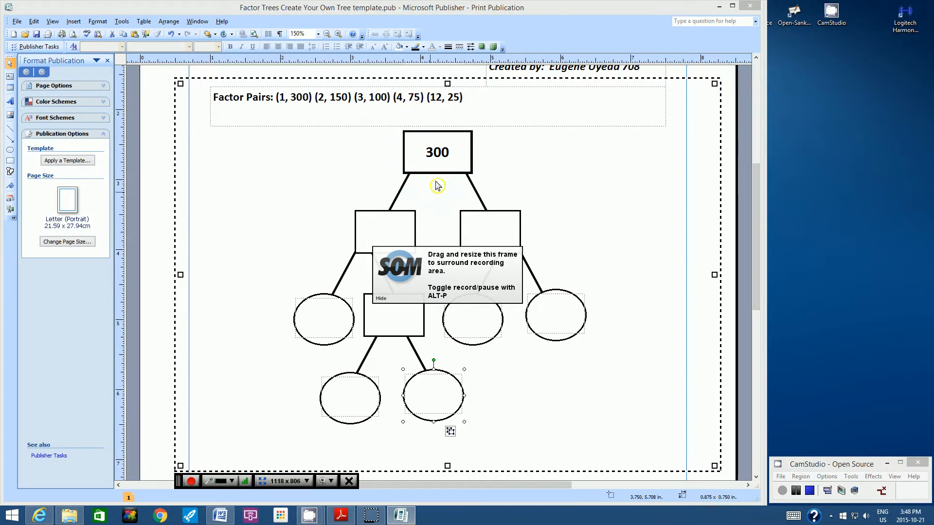
mouse_move(328, 45)
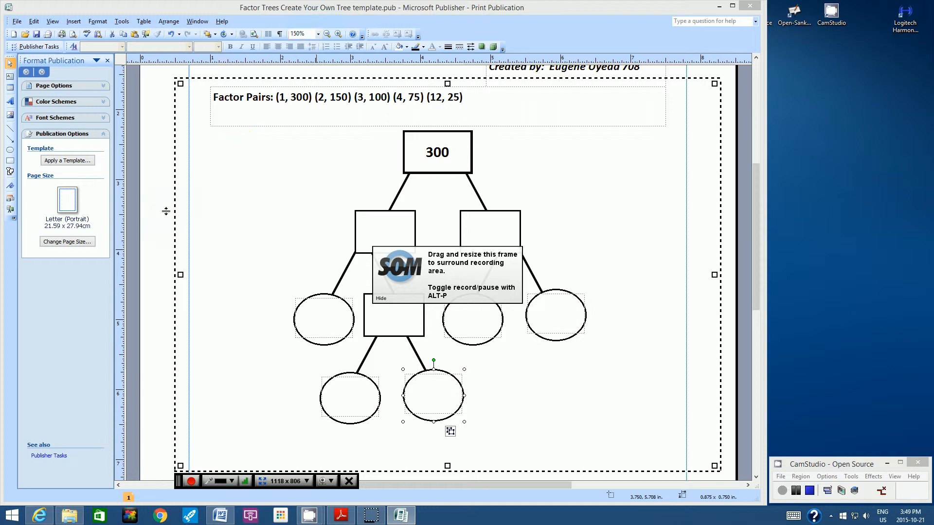
mouse_move(155, 231)
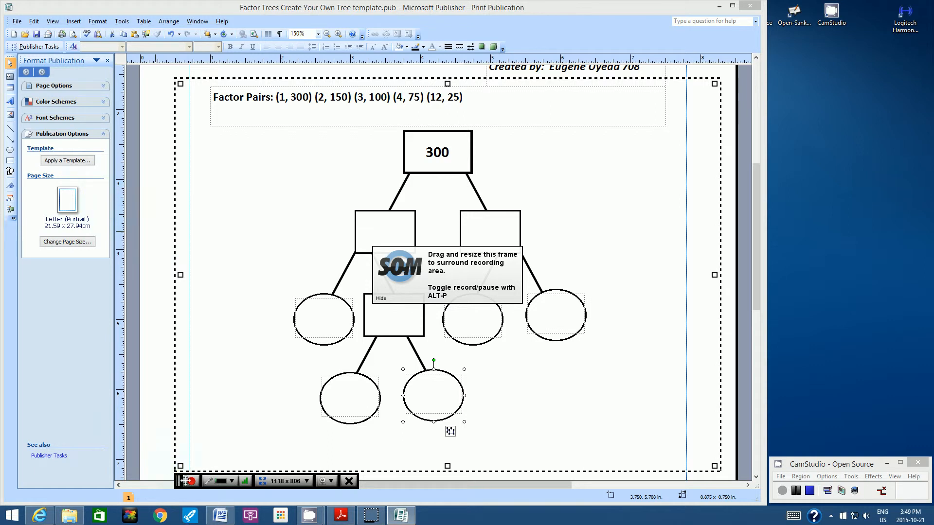
mouse_move(187, 482)
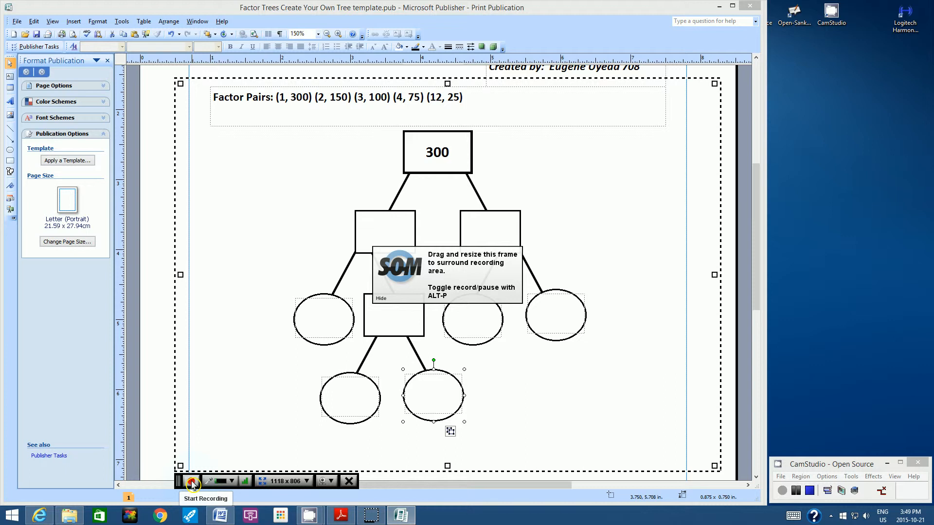
click(191, 481)
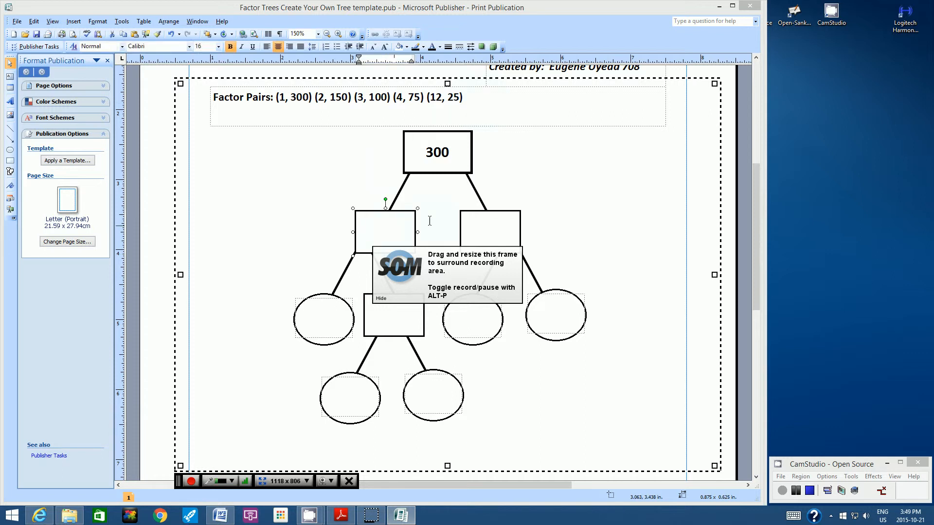
click(322, 319)
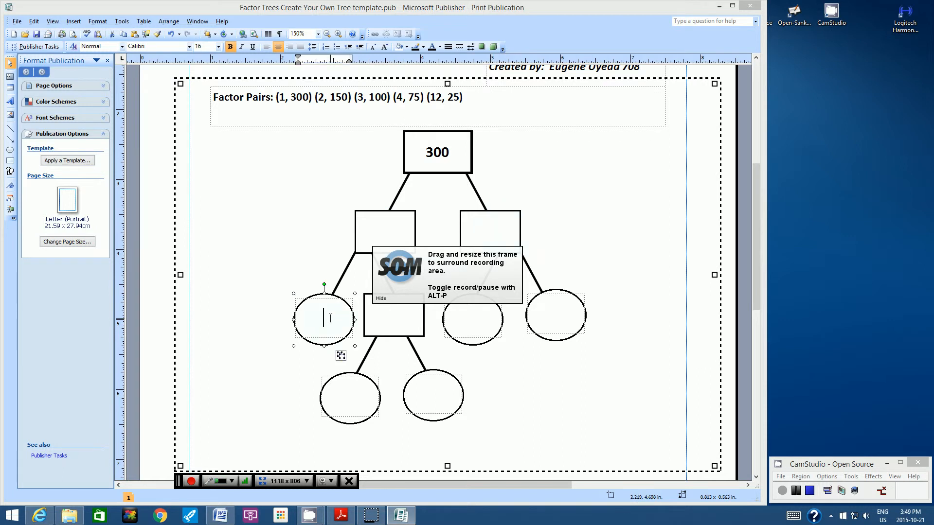
click(388, 230)
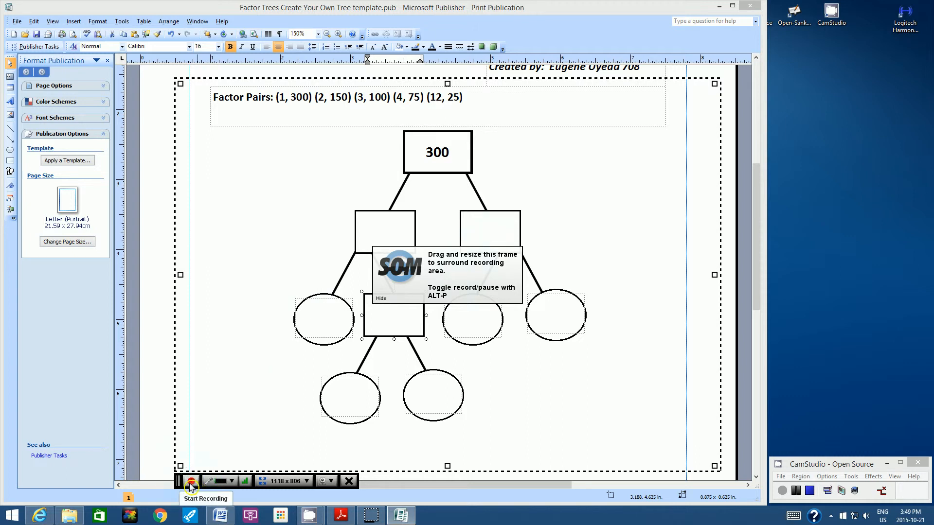
Start recording and enter 12 and 25 as the first factor pair under 300.
click(190, 482)
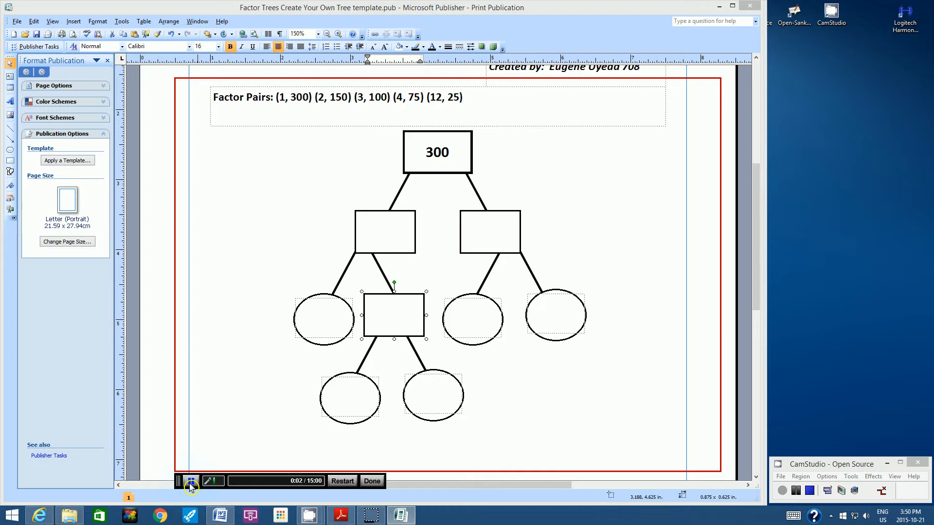
click(393, 314)
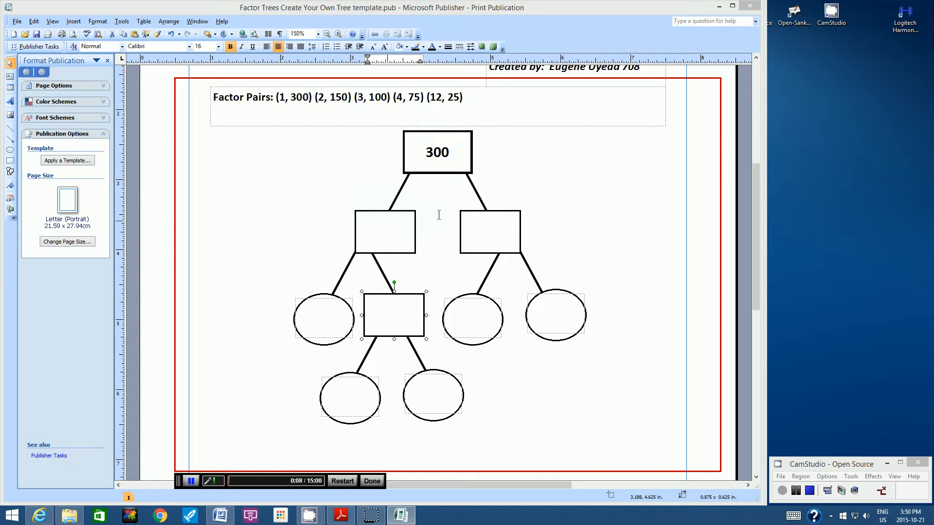
click(385, 232)
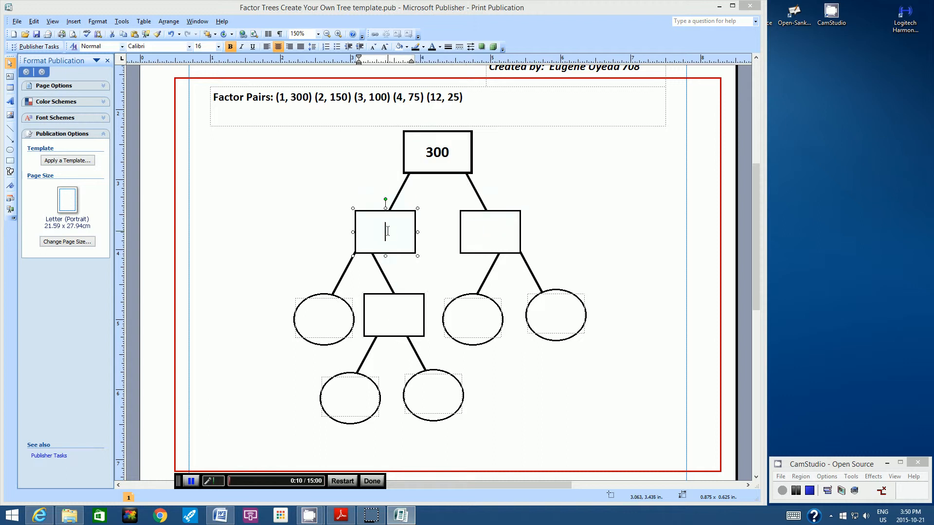
text(12)
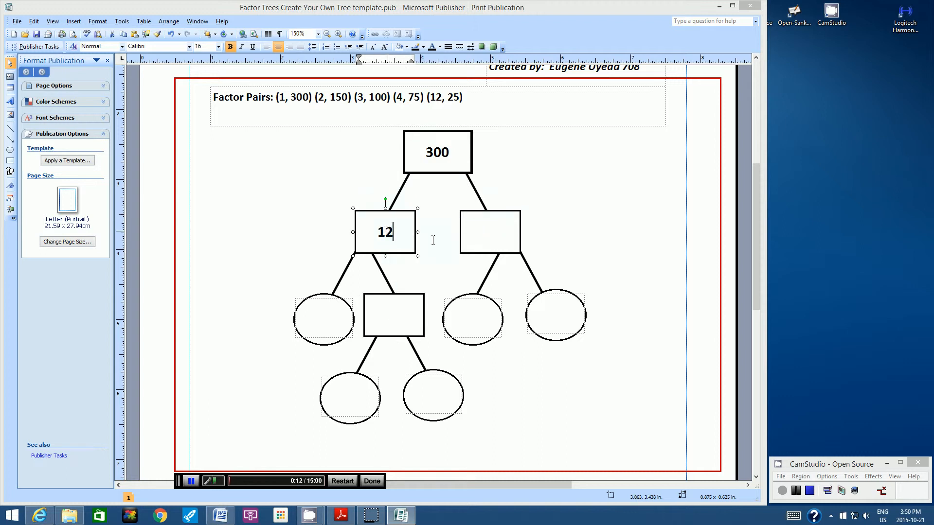
click(489, 233)
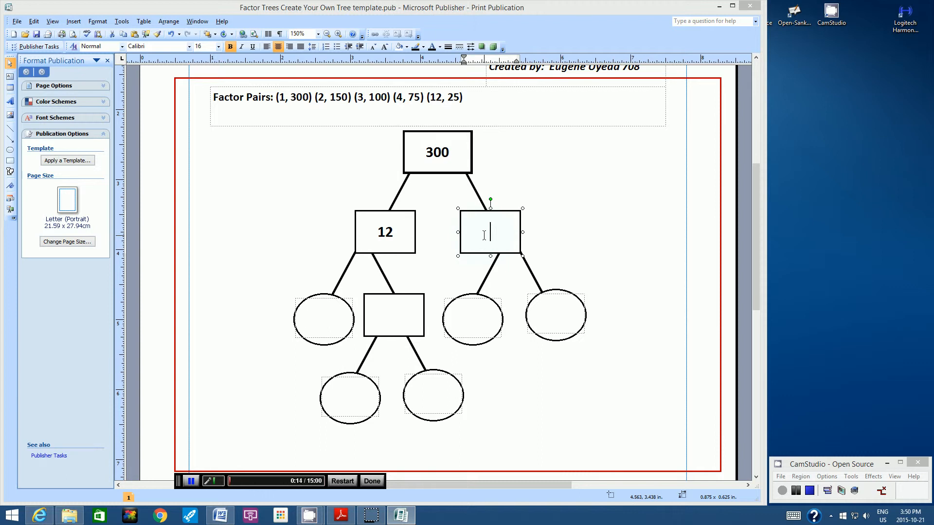
text(25)
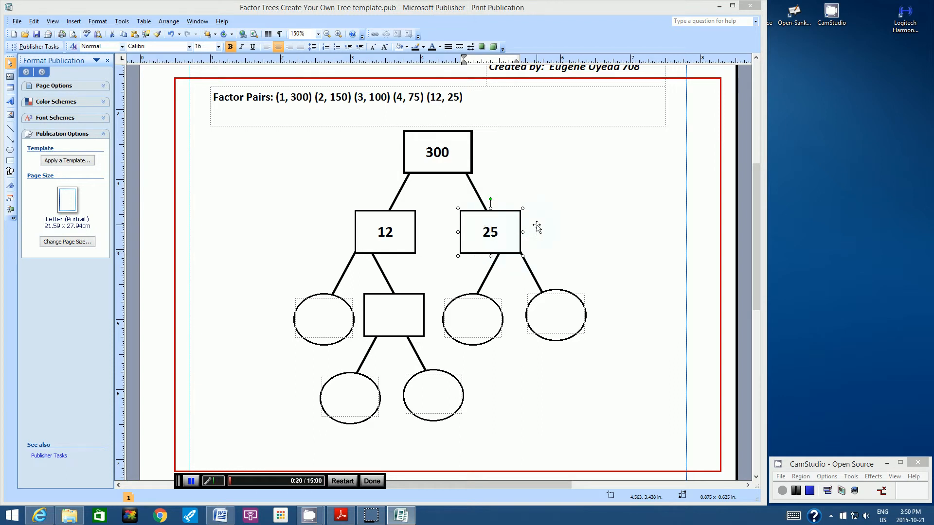
Enter 3, 4, 5 and 5 in the next row and move to the circles under 4.
click(489, 231)
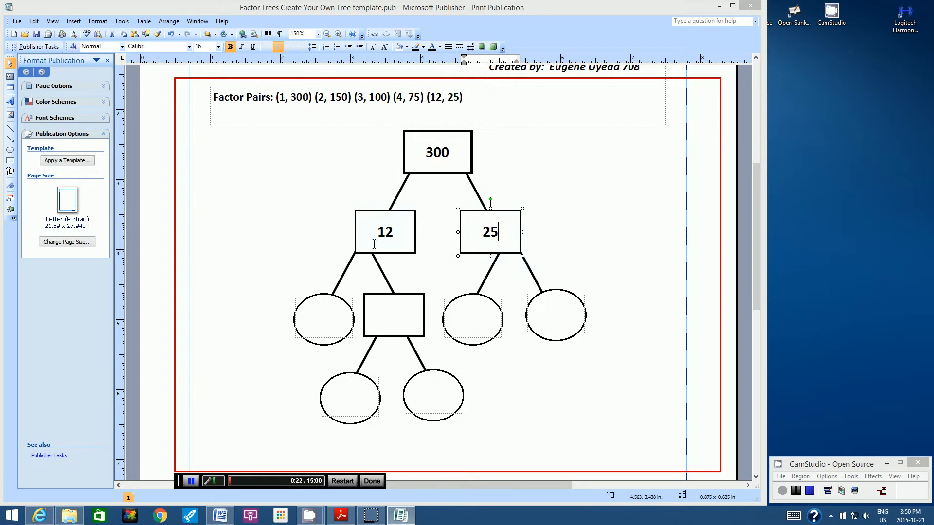
mouse_move(377, 246)
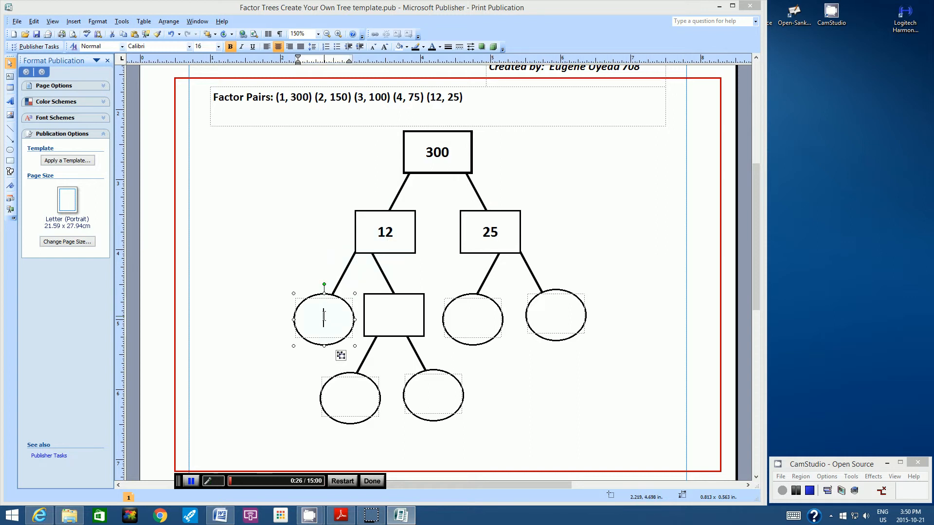
text(3)
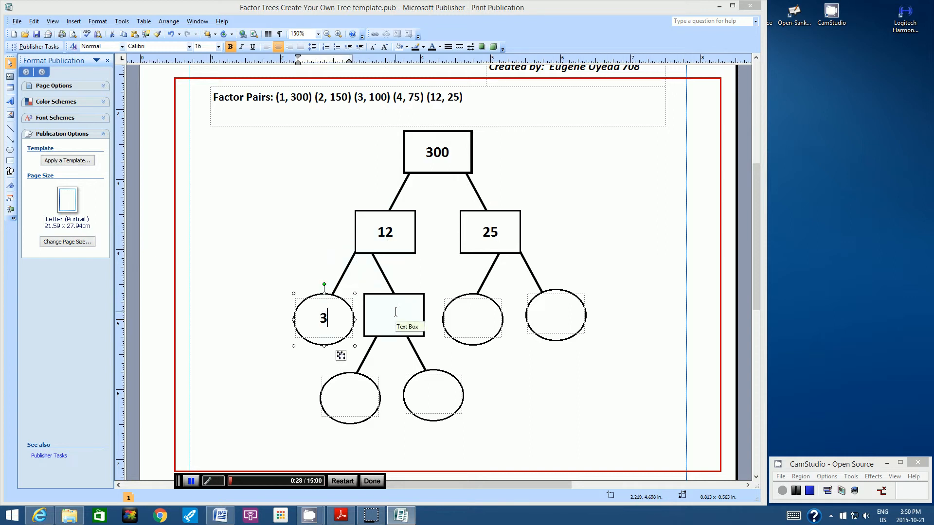
text(4)
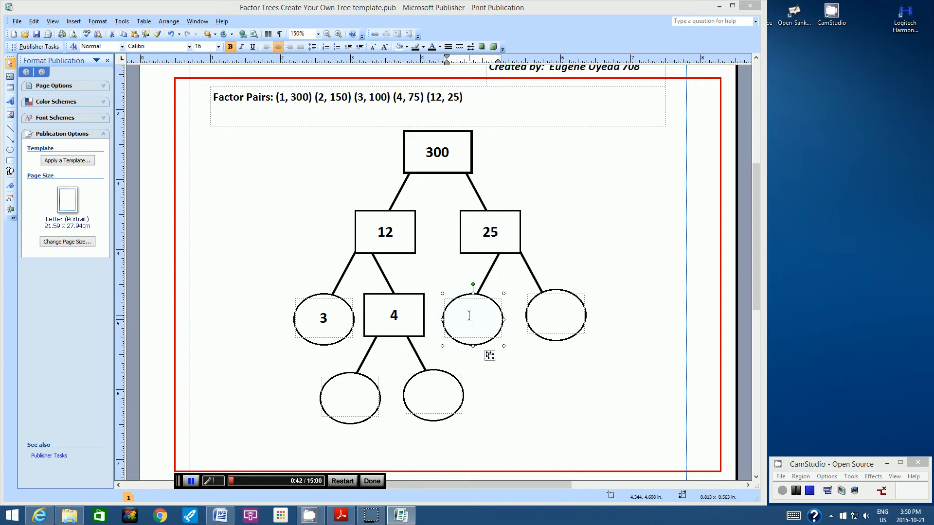
text(5)
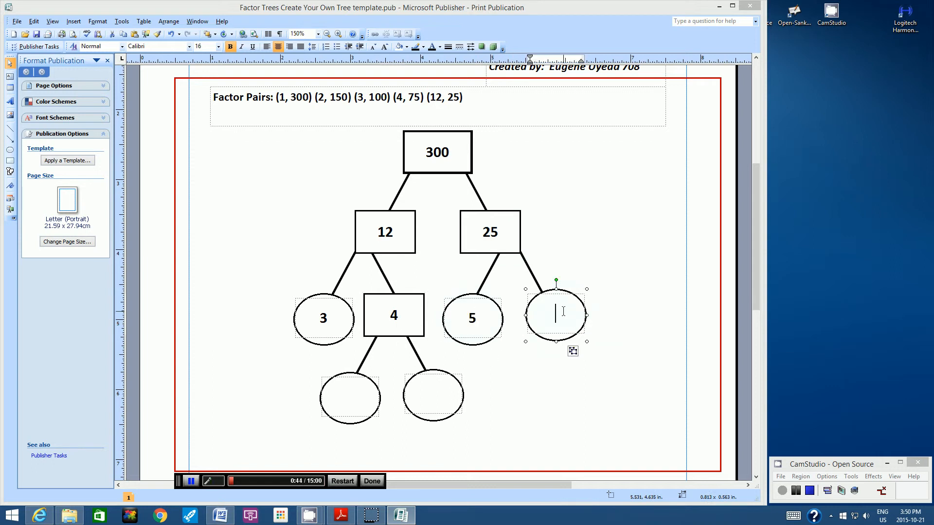
text(5)
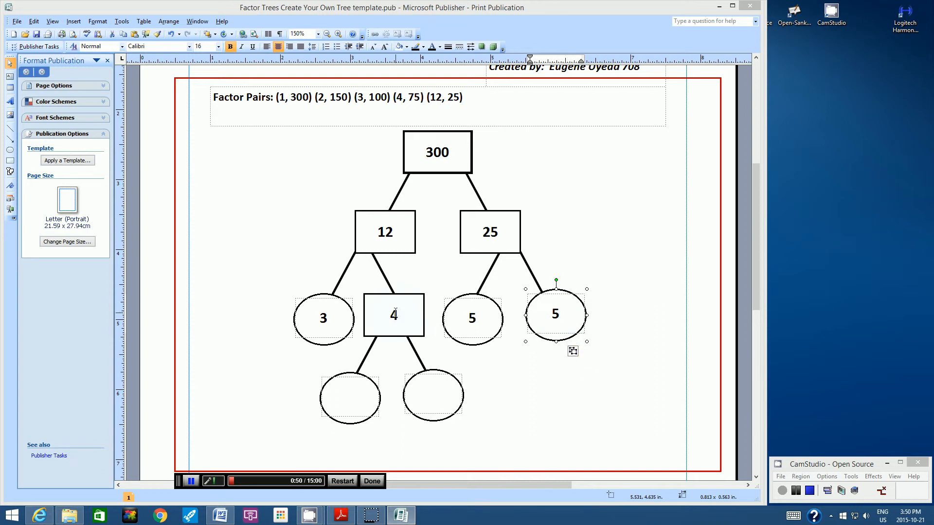
click(350, 395)
text(2)
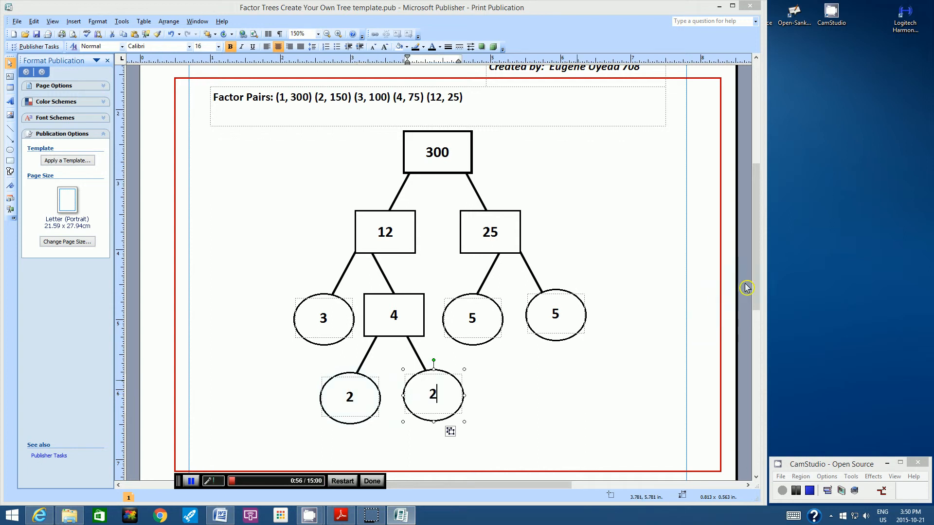
Draw a wide text box below the factor tree.
scroll(down, 3)
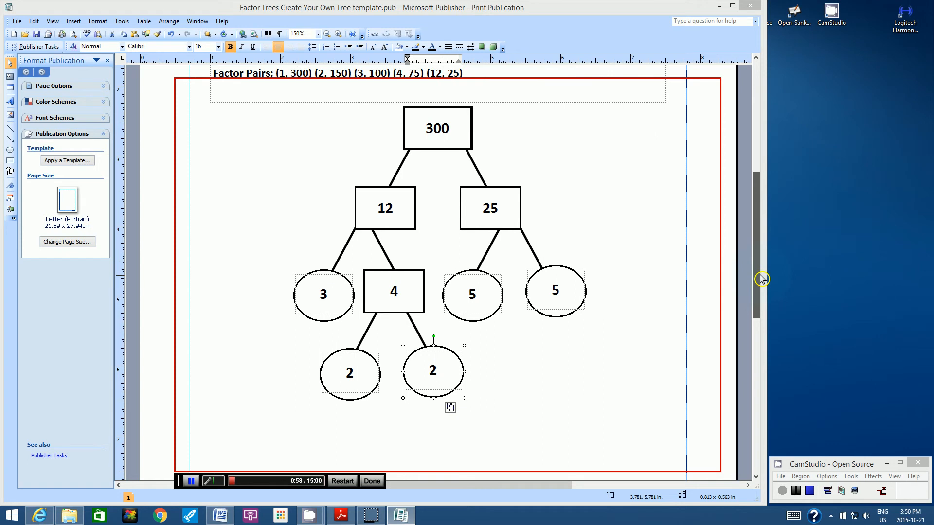
scroll(down, 3)
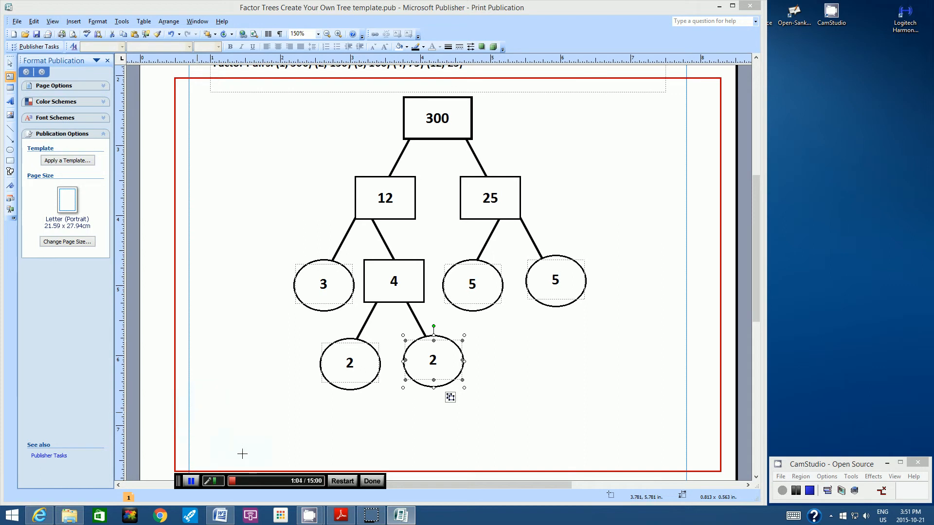
drag(196, 411, 673, 443)
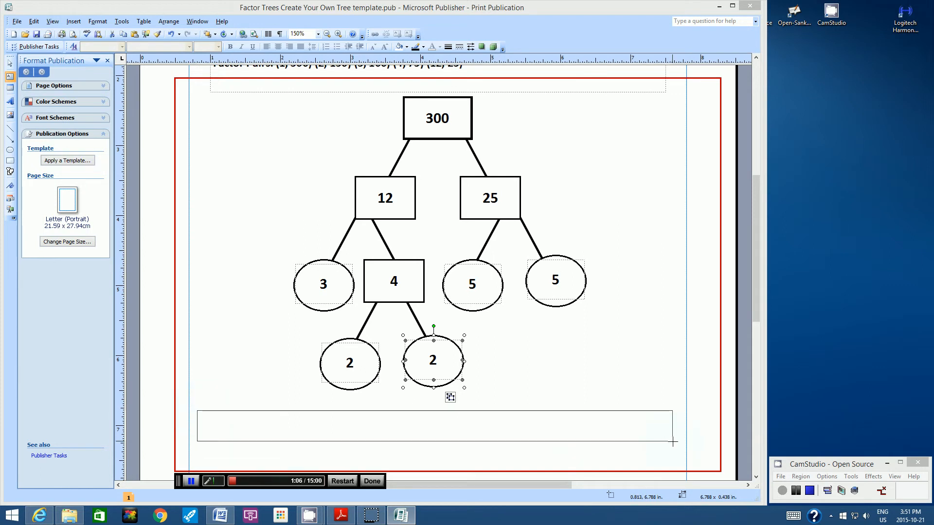
drag(672, 444, 684, 450)
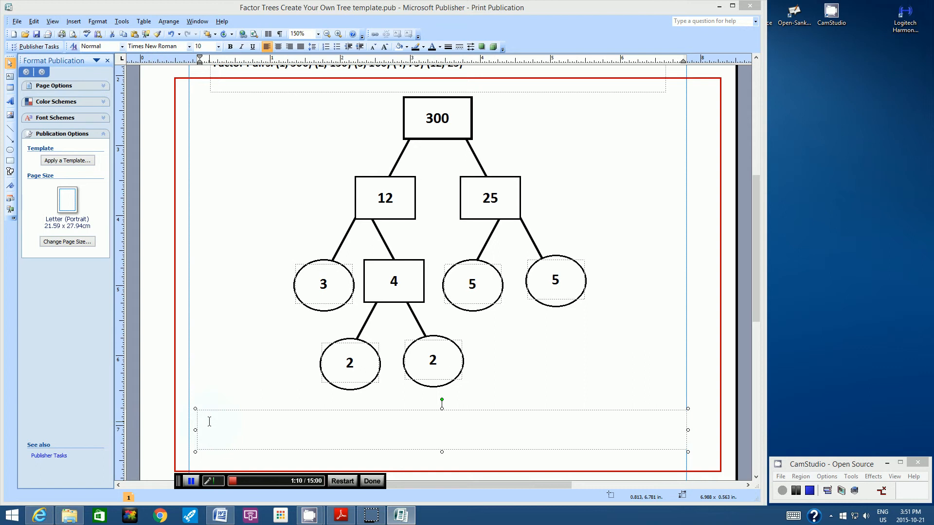
Write 'Prime Factorization Statement: 2 x 2 x 3 x 5 x 5 = 300' in the box.
text(P)
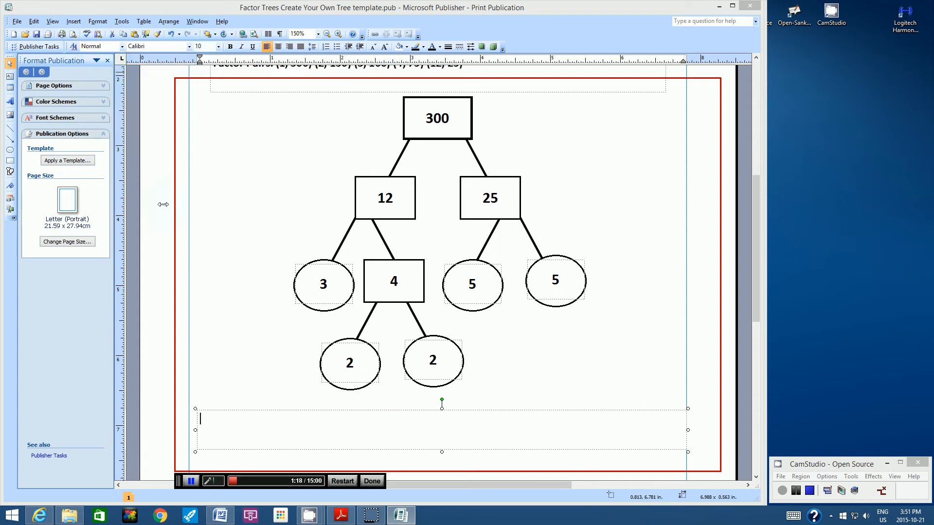
text(Prime Factoriz)
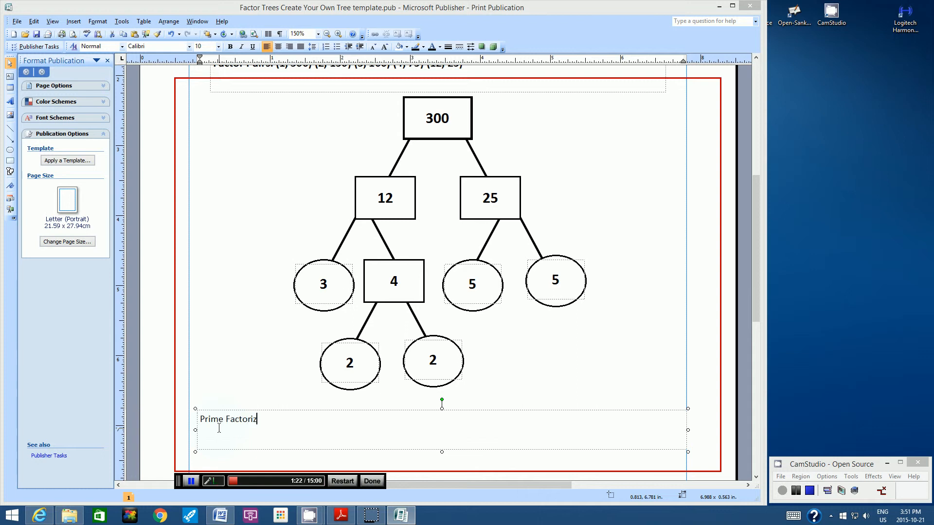
text(ation Statement)
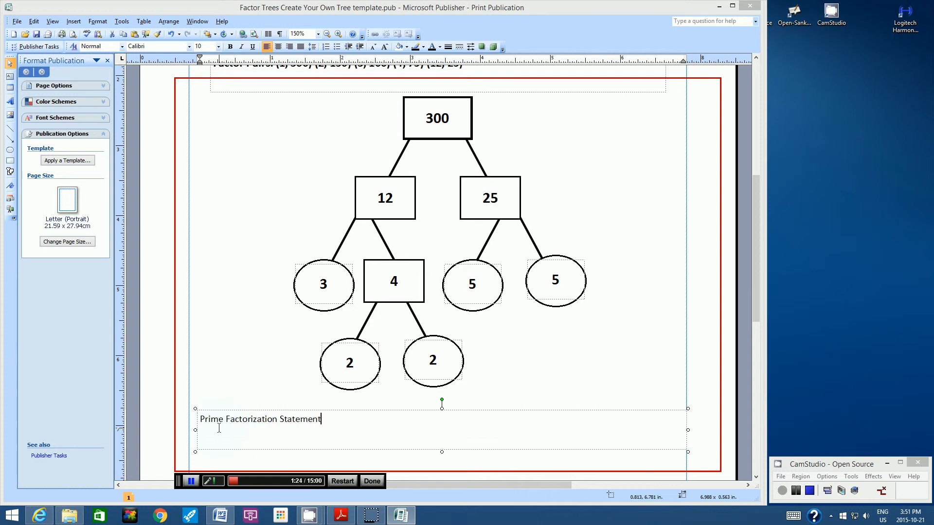
text(:)
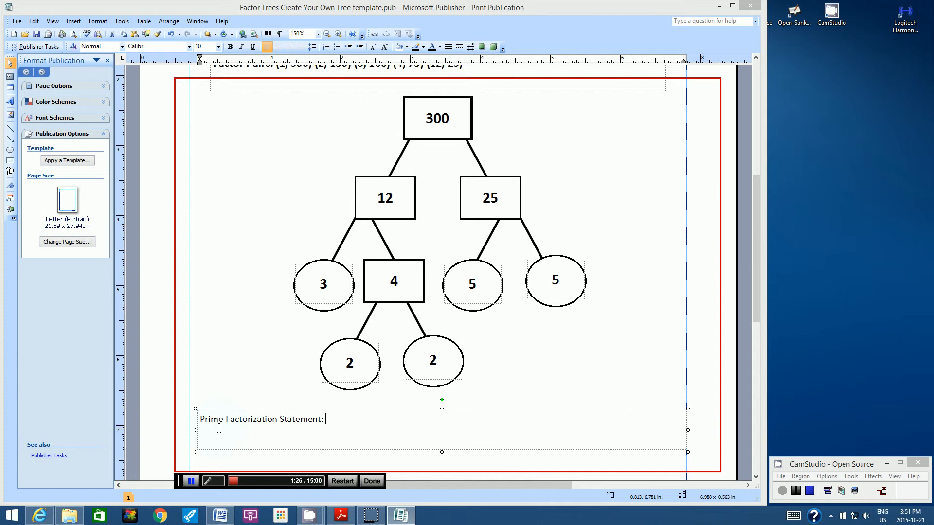
text(2 x 2 x)
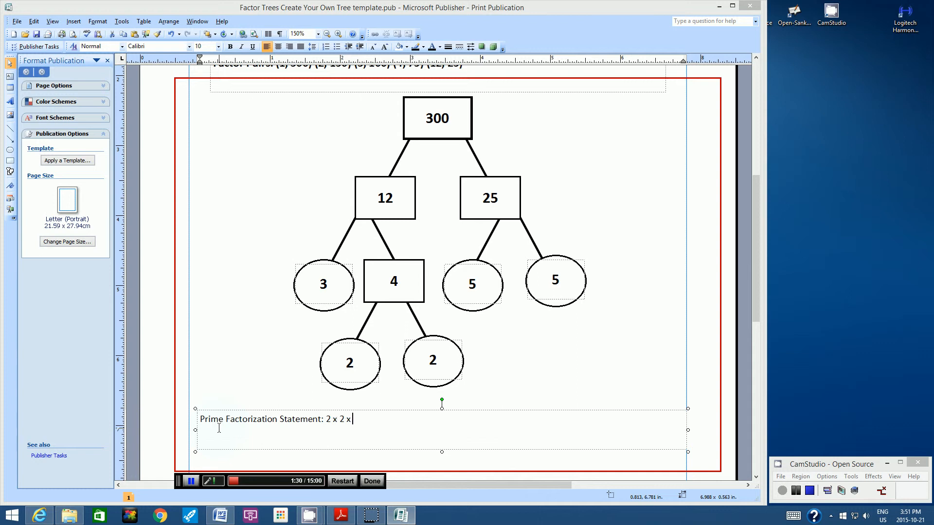
text(3 x 5 x 5)
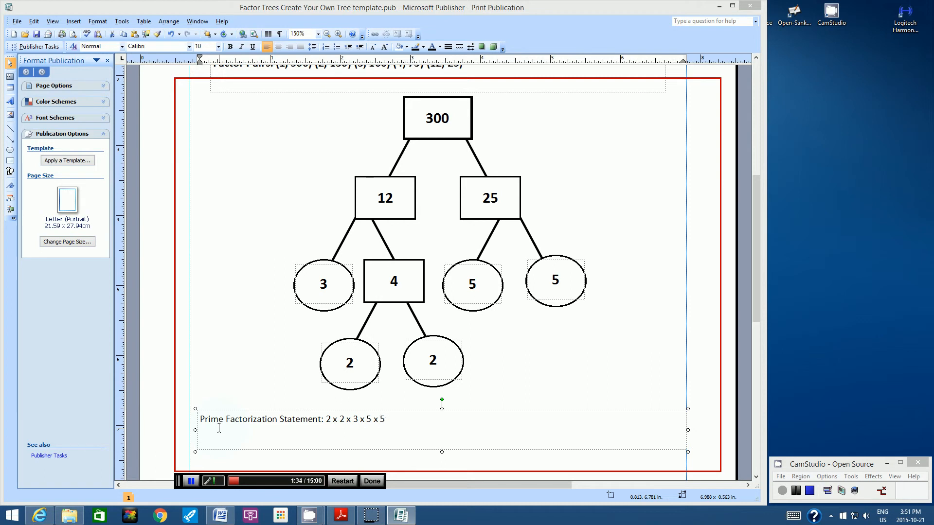
text(= 3)
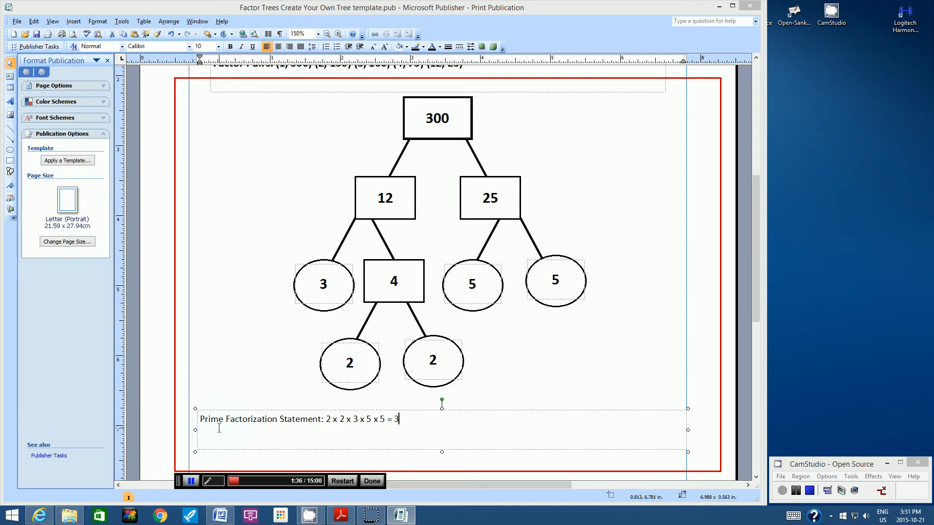
text(00)
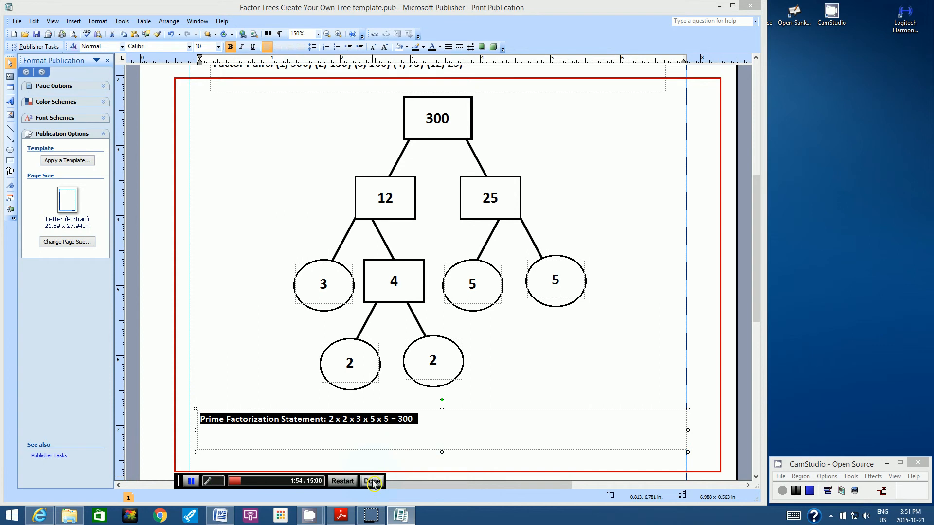
End the screen recording and bring up the 1:55 preview.
click(372, 482)
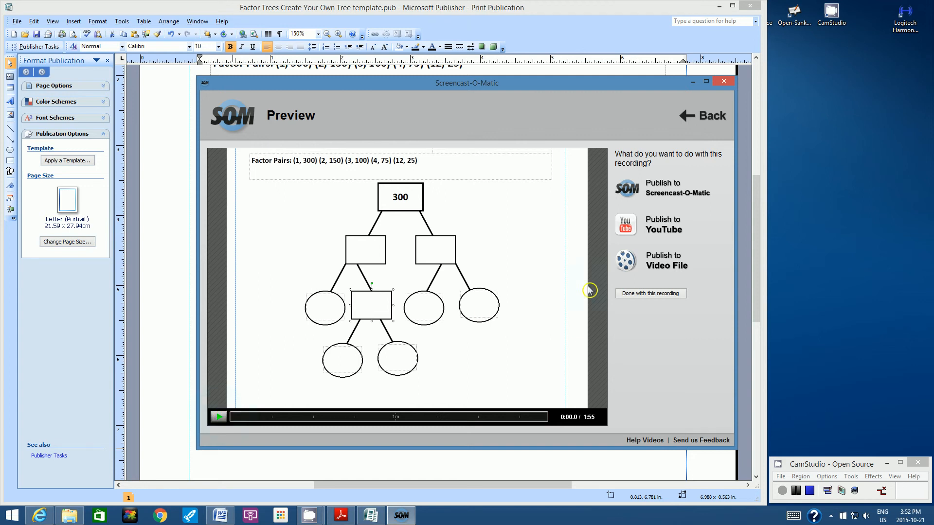
mouse_move(649, 297)
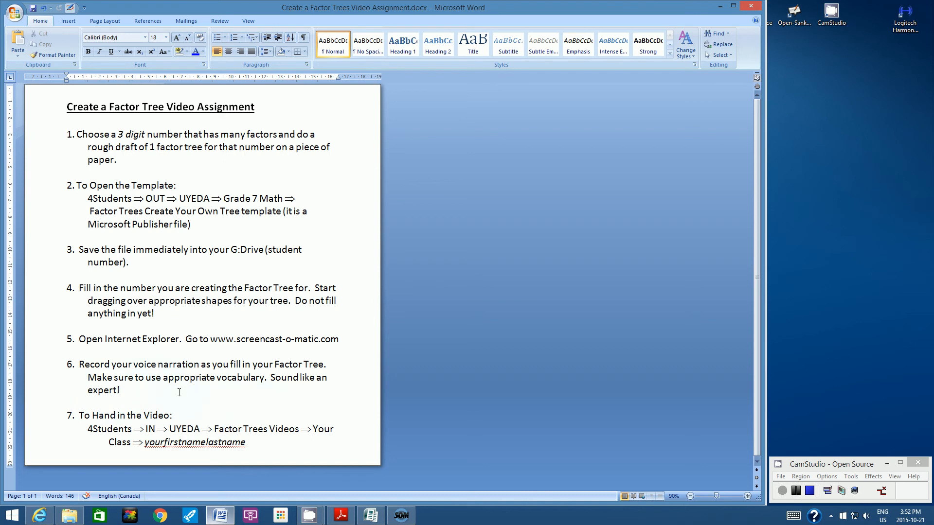
mouse_move(82, 418)
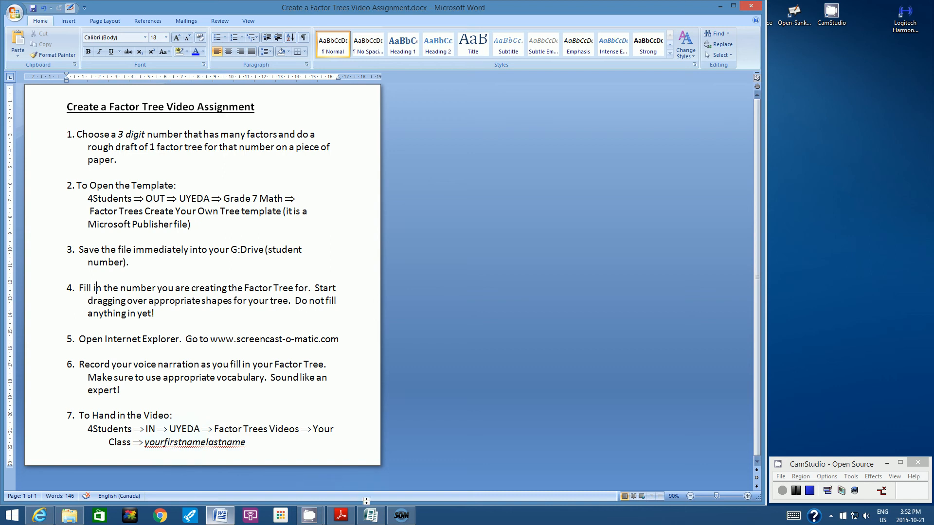
Publish the recording as a full-size MP4 video file from the preview.
click(400, 514)
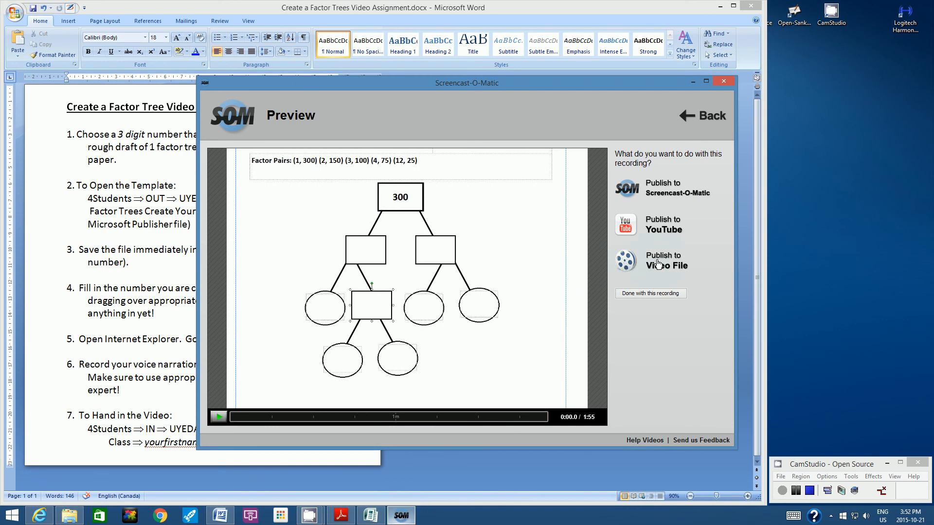
click(665, 261)
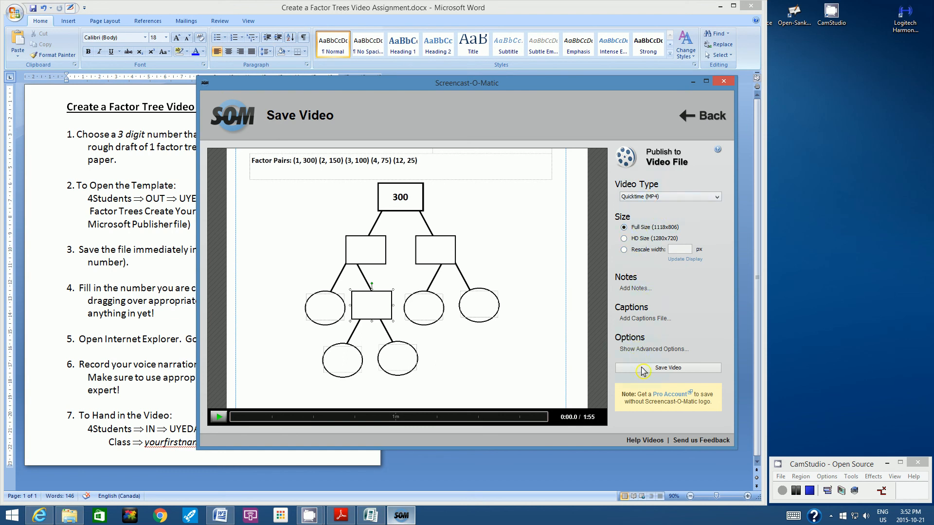
click(667, 367)
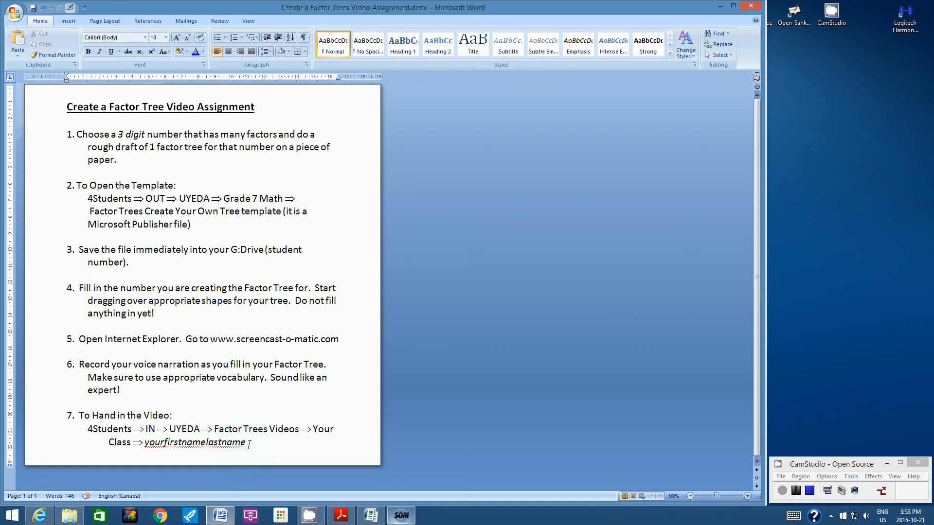
click(95, 287)
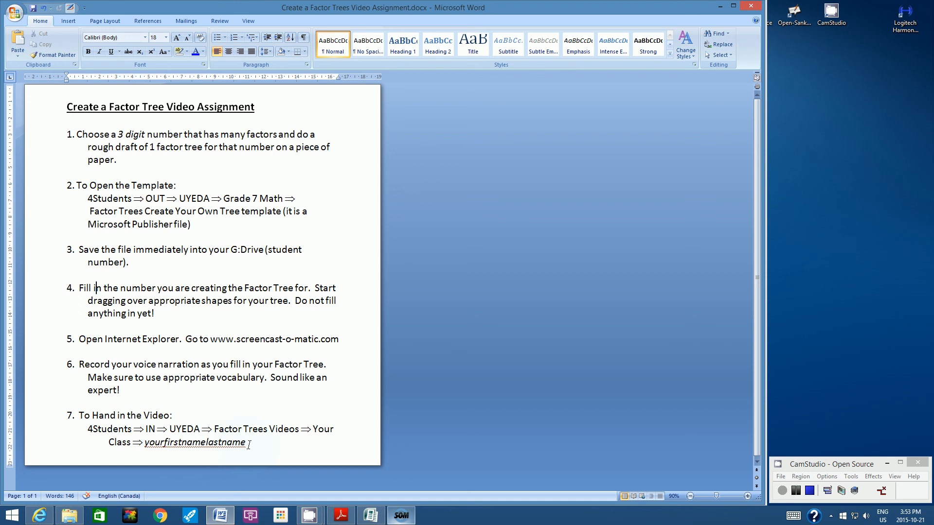